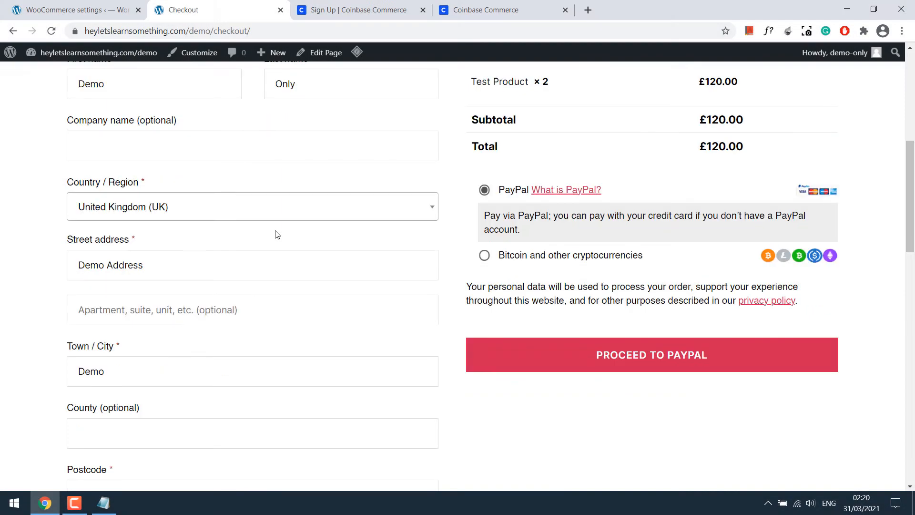
Step: Pay for the two Test Products with 'Bitcoin and other cryptocurrencies' and proceed to Coinbase
{"action": "left_click", "coordinate": [484, 256]}
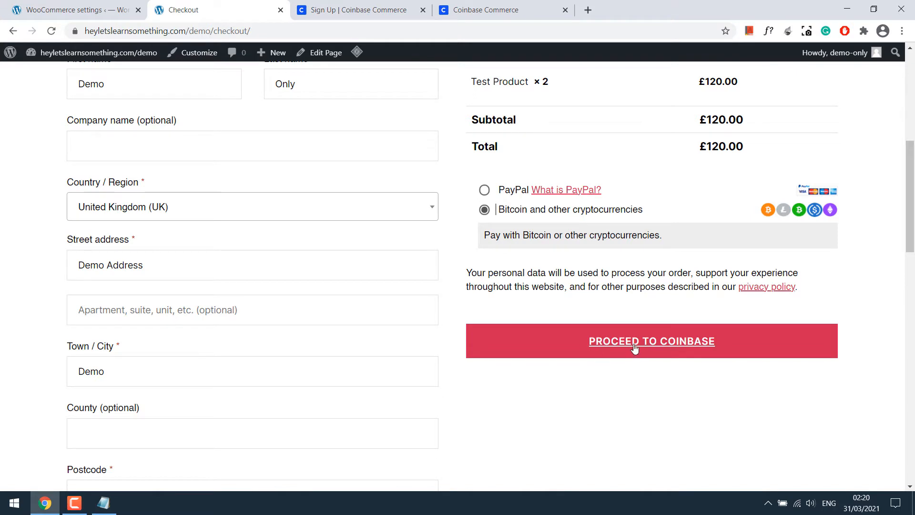
{"action": "left_click", "coordinate": [650, 341]}
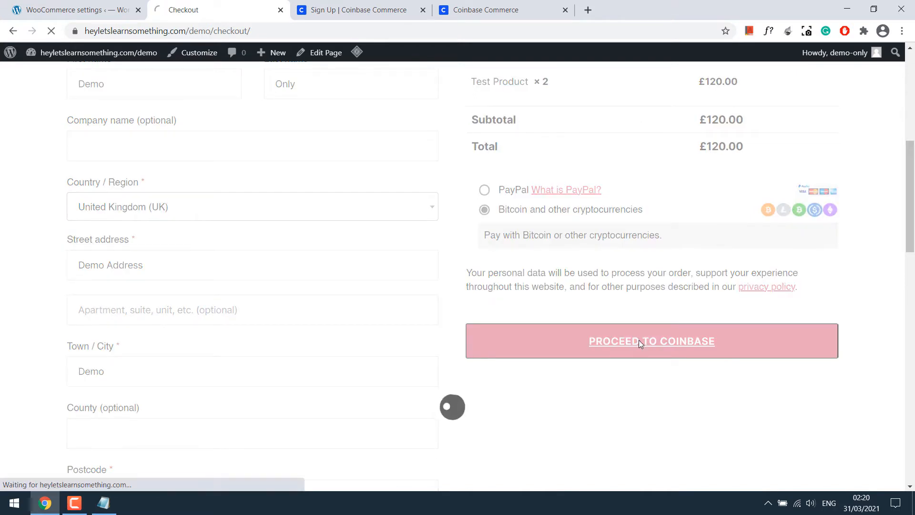
{"action": "left_click", "coordinate": [651, 341]}
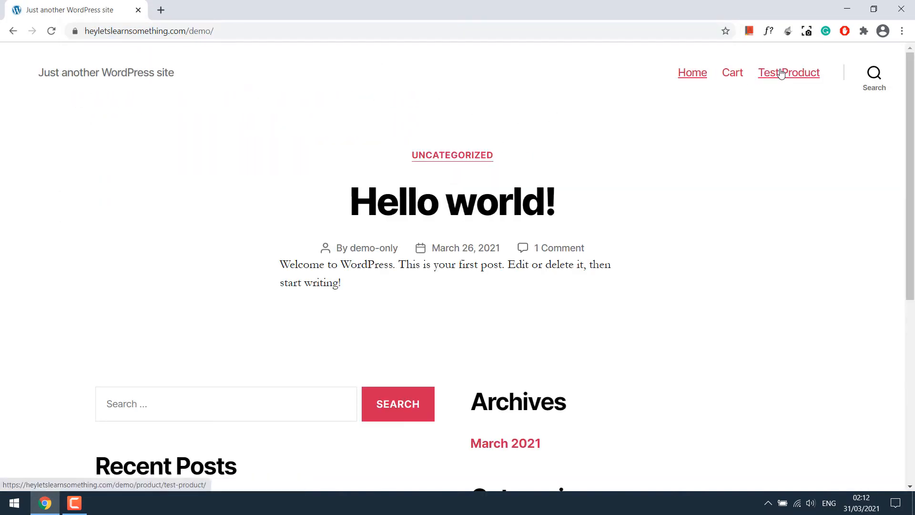
Step: Add one Test Product to the cart and reach checkout, where only PayPal is offered
{"action": "left_click", "coordinate": [788, 72]}
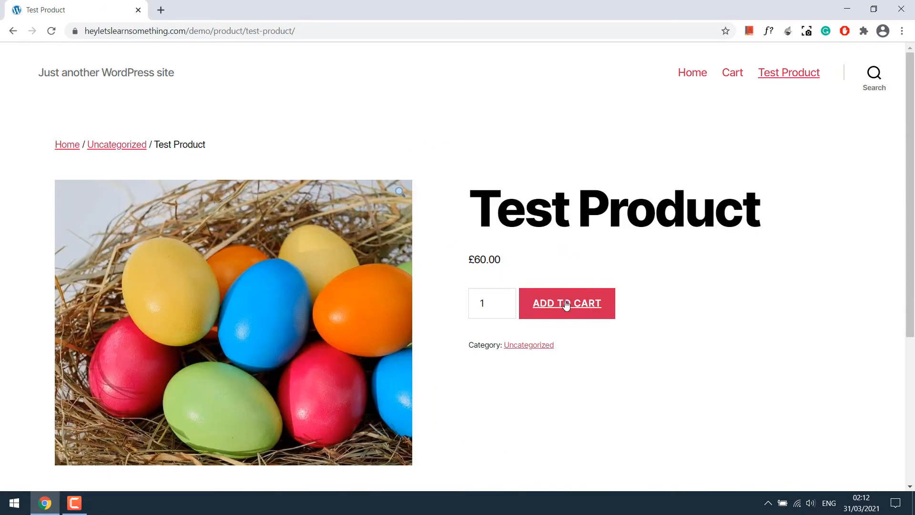
{"action": "left_click", "coordinate": [565, 303]}
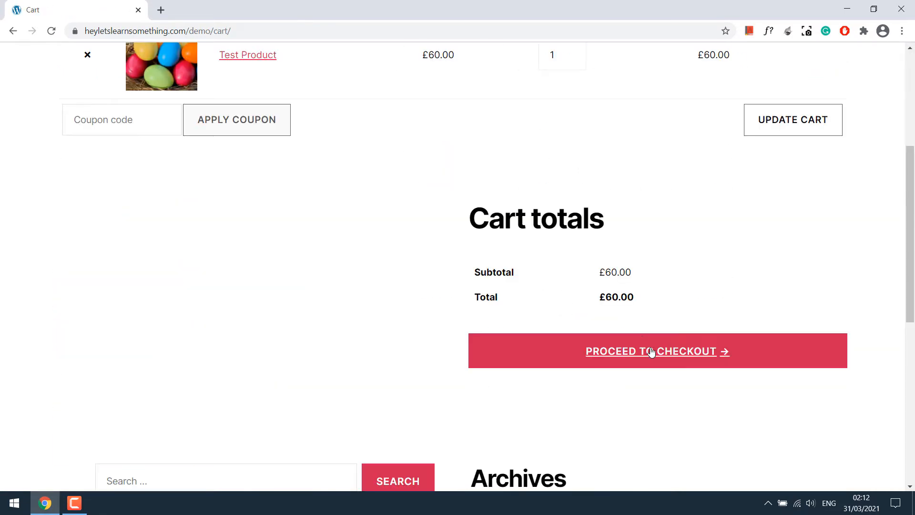
{"action": "left_click", "coordinate": [651, 351]}
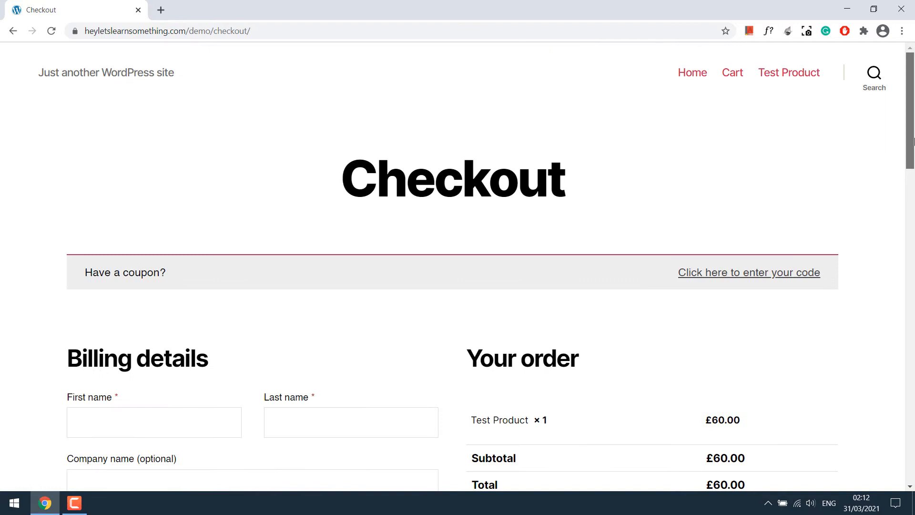
{"action": "scroll", "scroll_direction": "down", "scroll_amount": 3}
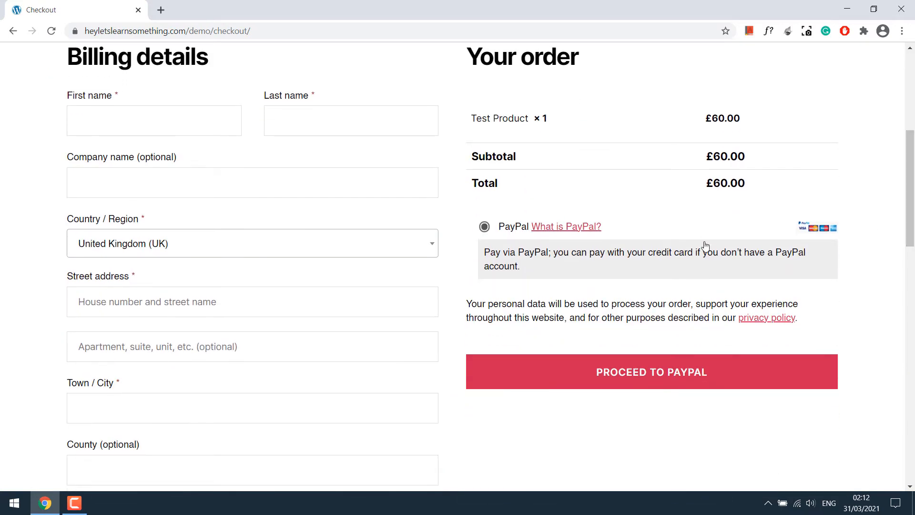
{"action": "mouse_move", "coordinate": [704, 240]}
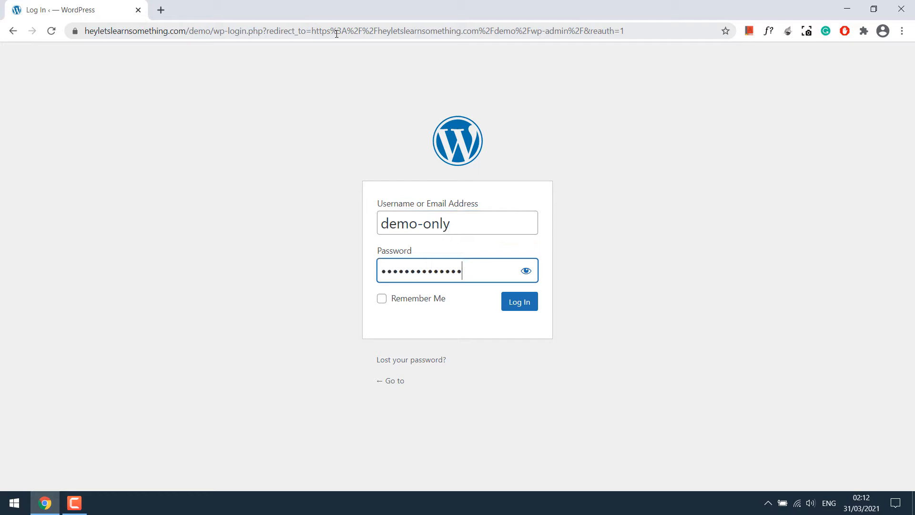
Step: Log in to the WordPress admin and search Add New plugins for 'coinbase commerce'
{"action": "left_click", "coordinate": [518, 301]}
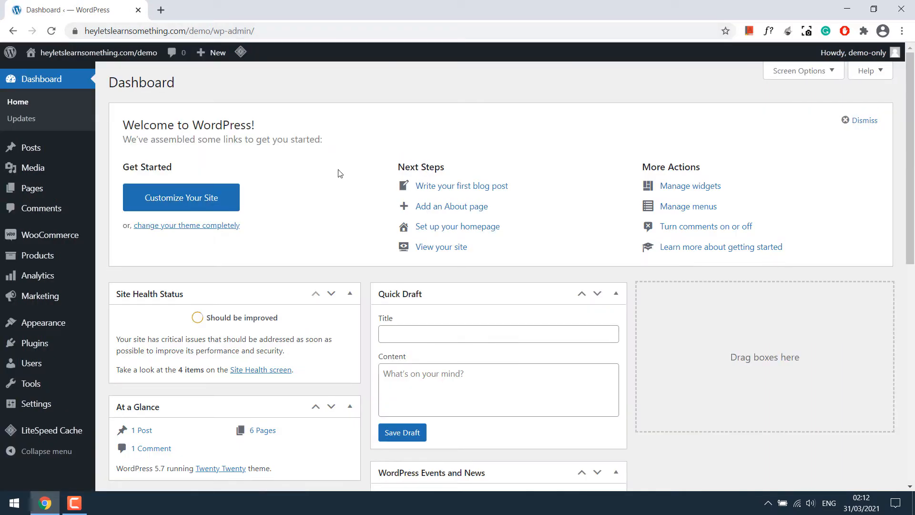
{"action": "left_click", "coordinate": [118, 361]}
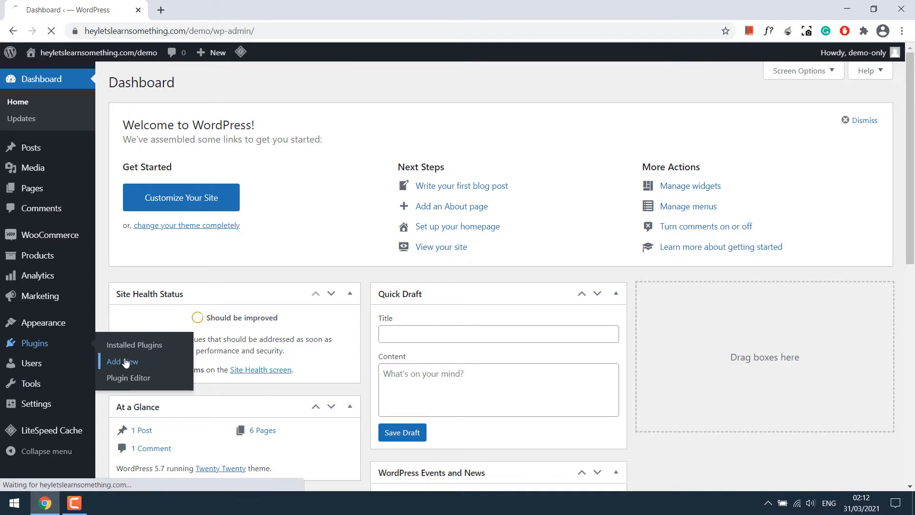
{"action": "left_click", "coordinate": [119, 362]}
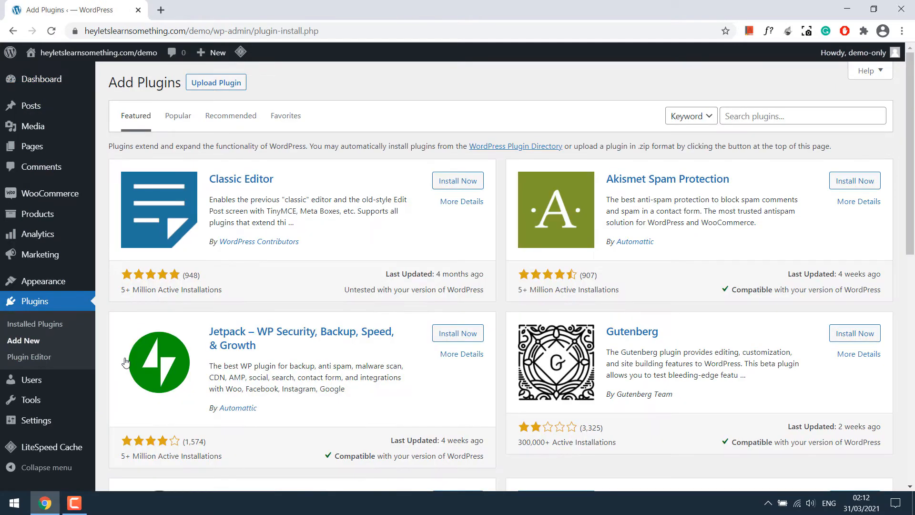
{"action": "type", "text": "c"}
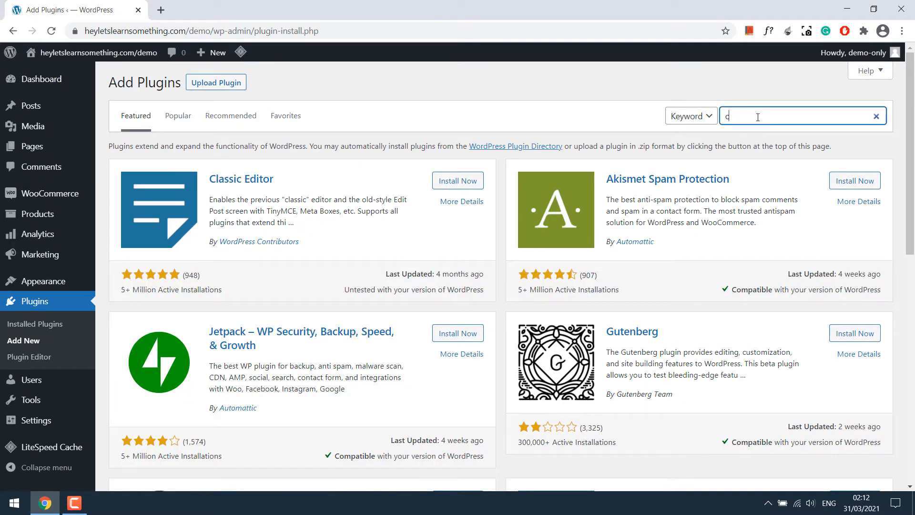
{"action": "type", "text": "coinbase commerce"}
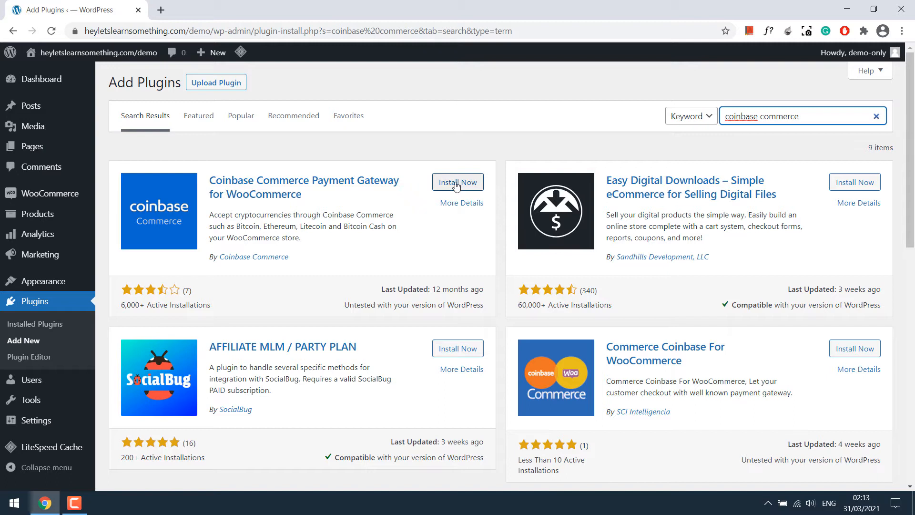
Step: Install and activate the Coinbase Commerce Payment Gateway for WooCommerce plugin
{"action": "left_click", "coordinate": [457, 181]}
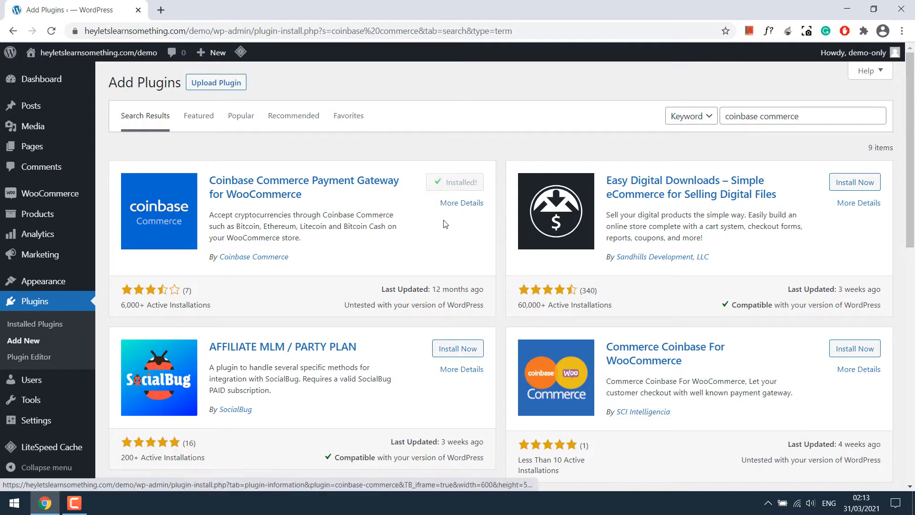
{"action": "left_click", "coordinate": [461, 181]}
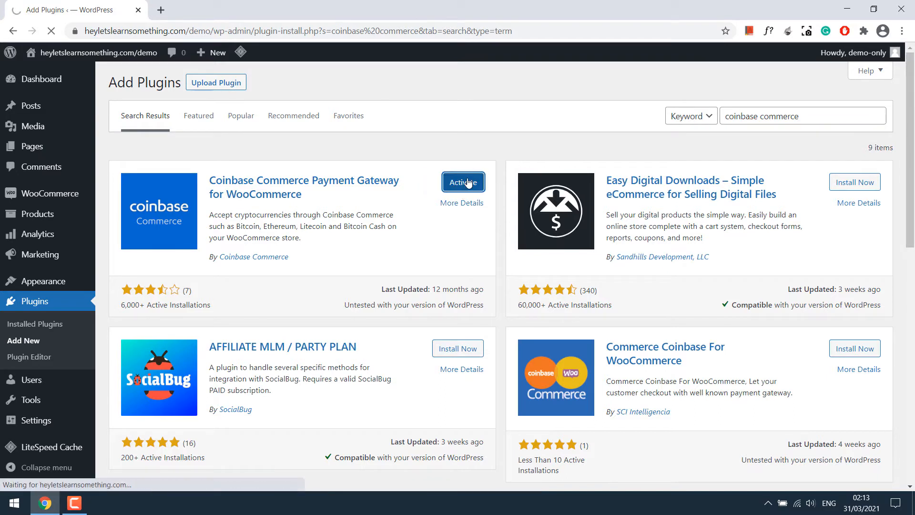
{"action": "left_click", "coordinate": [463, 181]}
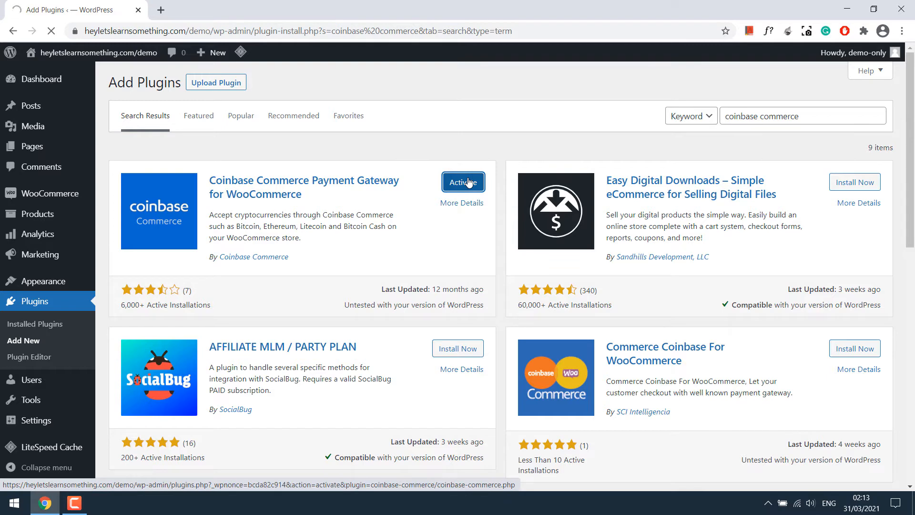
{"action": "left_click", "coordinate": [464, 181]}
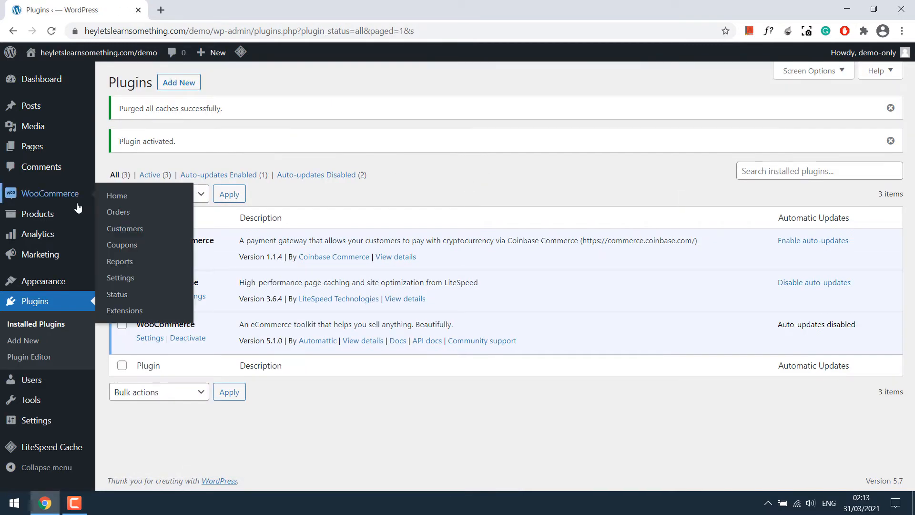
Step: In WooCommerce Settings > Payments, manage the Coinbase payment method's settings
{"action": "left_click", "coordinate": [120, 277]}
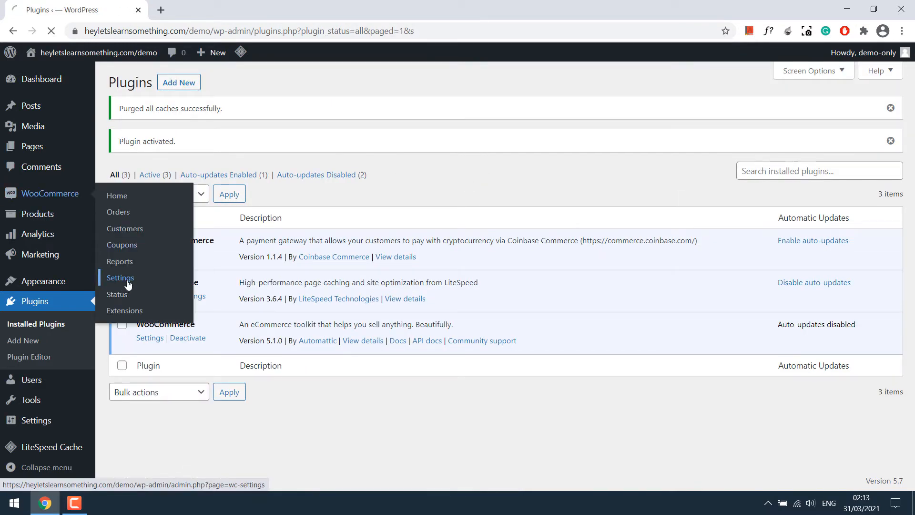
{"action": "left_click", "coordinate": [120, 277]}
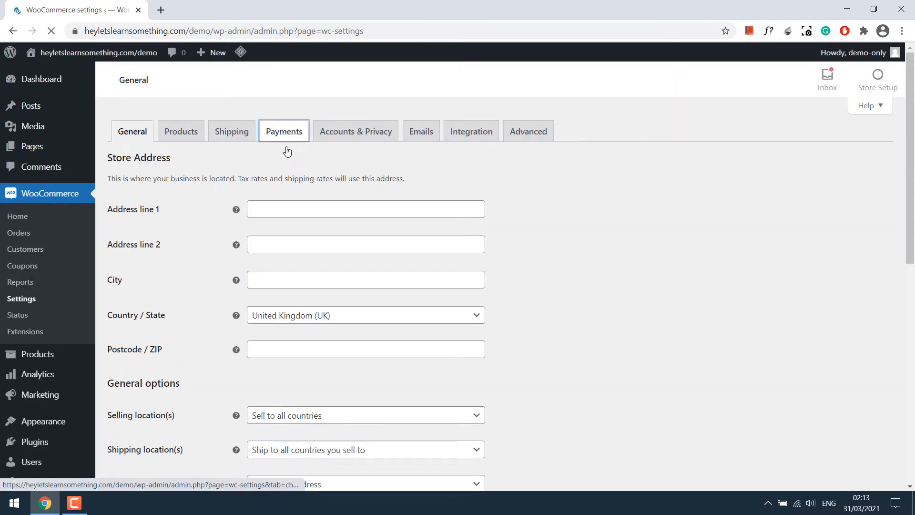
{"action": "left_click", "coordinate": [284, 131]}
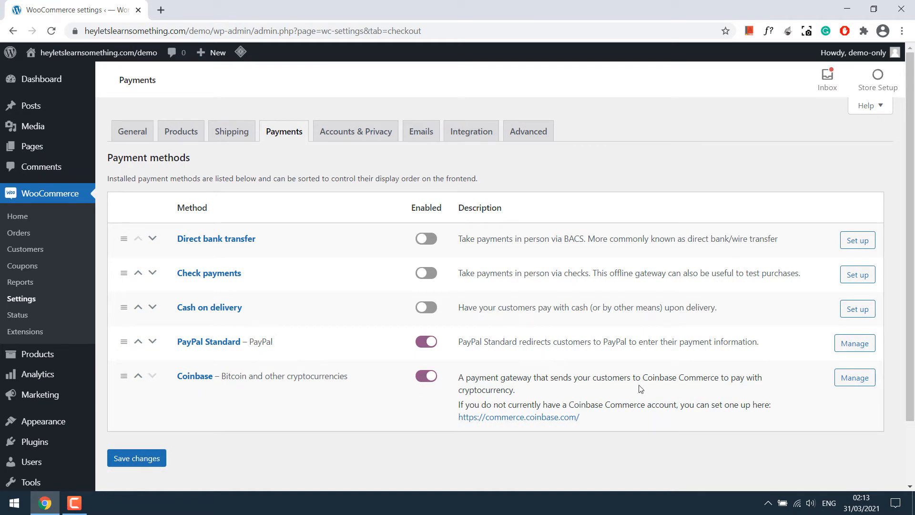
{"action": "left_click", "coordinate": [854, 378]}
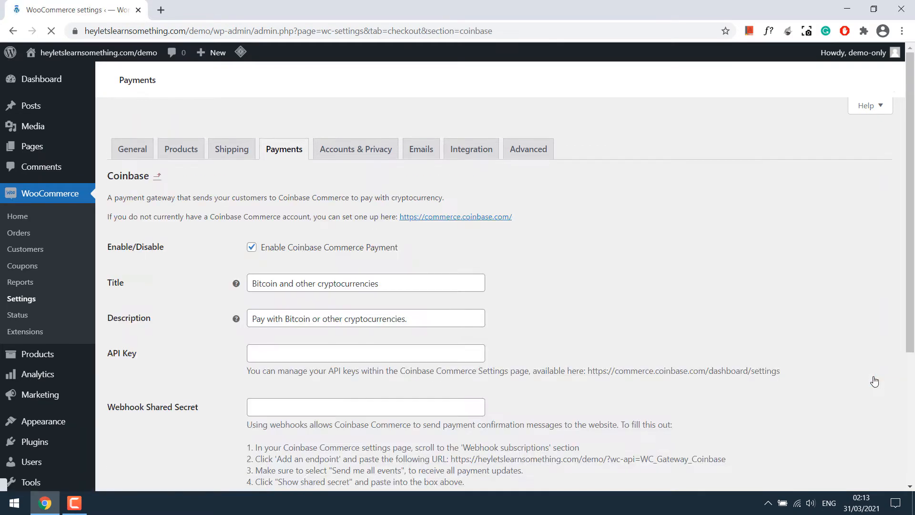
Step: Follow the commerce.coinbase.com/dashboard/settings link from the Coinbase settings page in a new tab
{"action": "scroll", "scroll_direction": "down", "scroll_amount": 3}
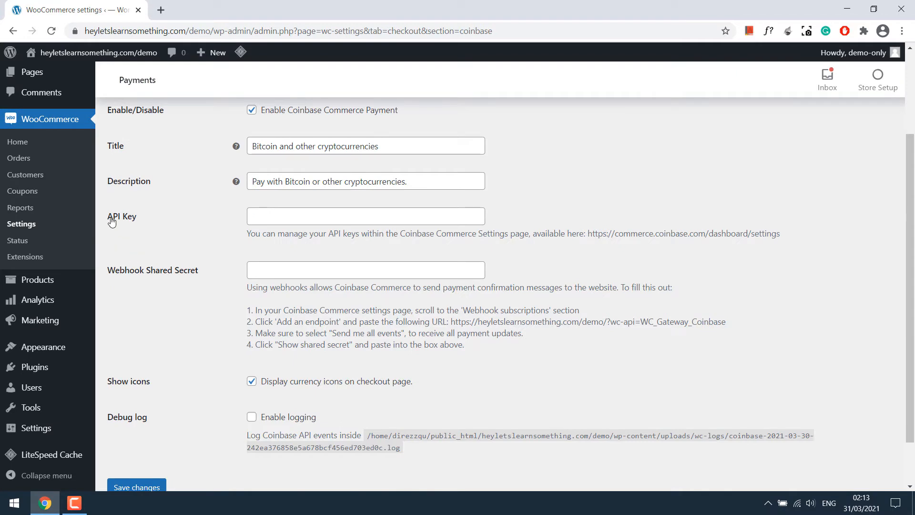
{"action": "double_click", "coordinate": [121, 217]}
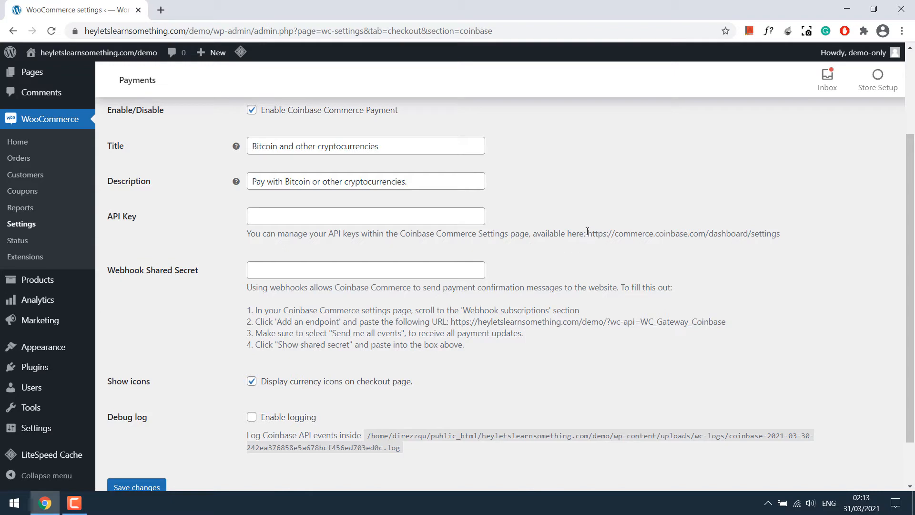
{"action": "right_click", "coordinate": [682, 233]}
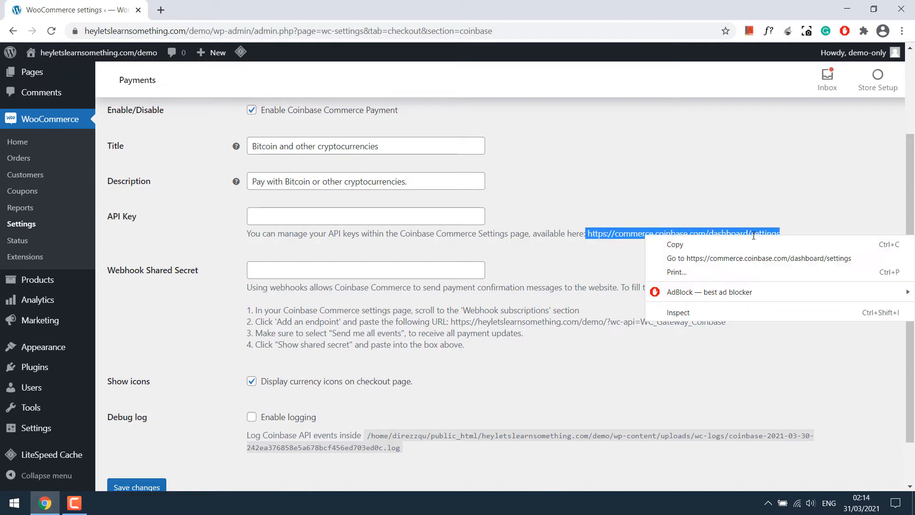
{"action": "left_click", "coordinate": [757, 258]}
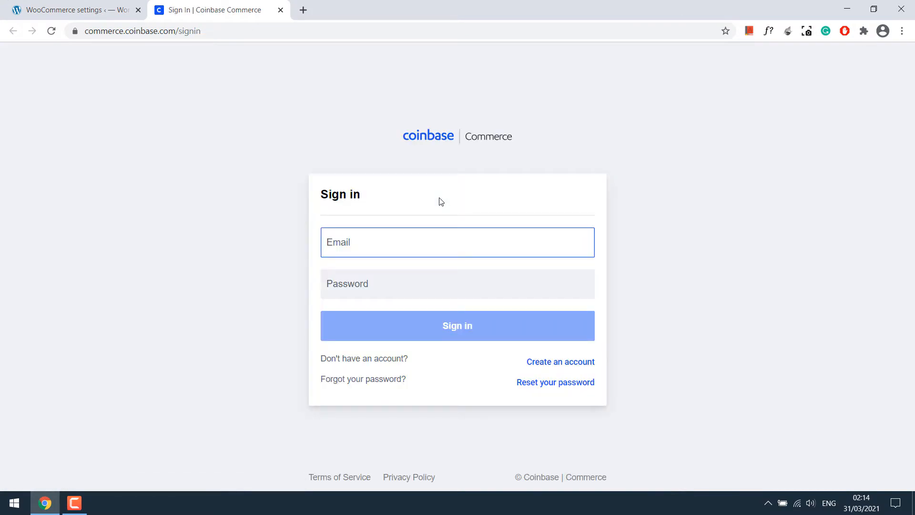
{"action": "mouse_move", "coordinate": [559, 361]}
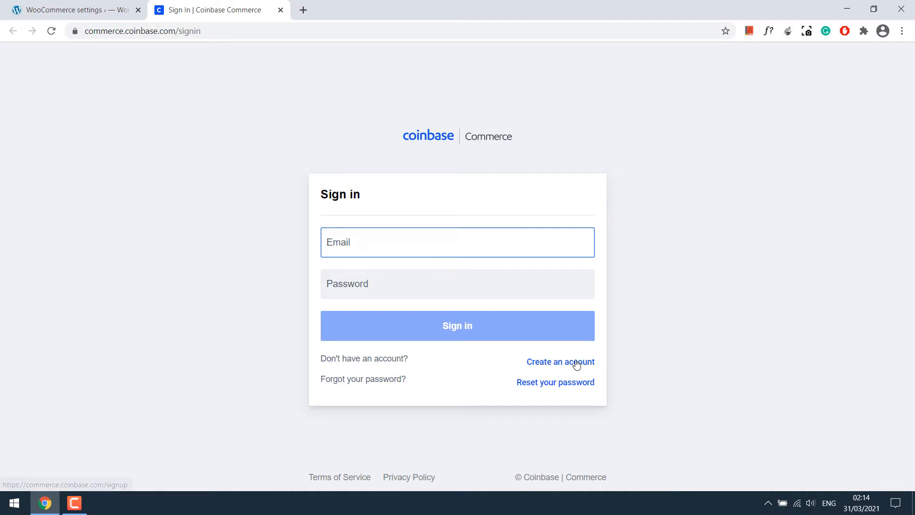
Step: Sign up for Coinbase Commerce with a 10minutemail.com address, accepting the terms and passing the taxi-image captcha
{"action": "left_click", "coordinate": [559, 363]}
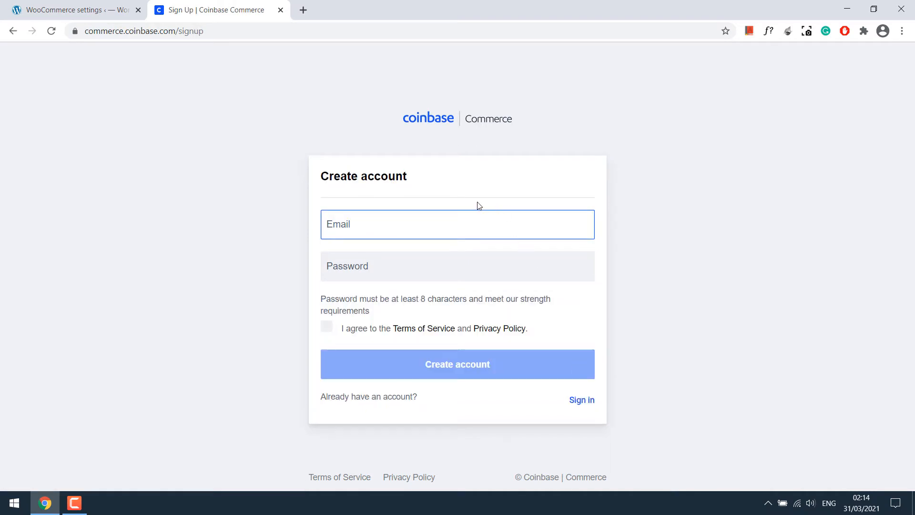
{"action": "type", "text": "10minutemail.com"}
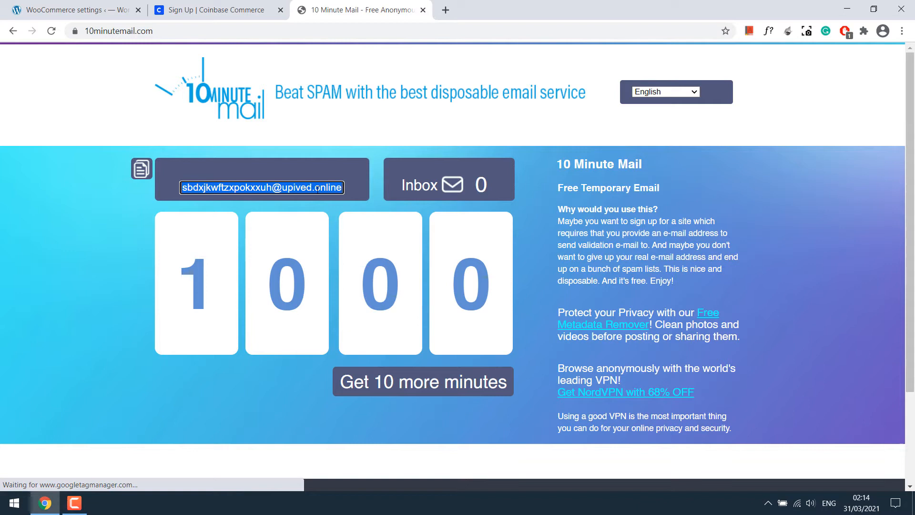
{"action": "right_click", "coordinate": [458, 224]}
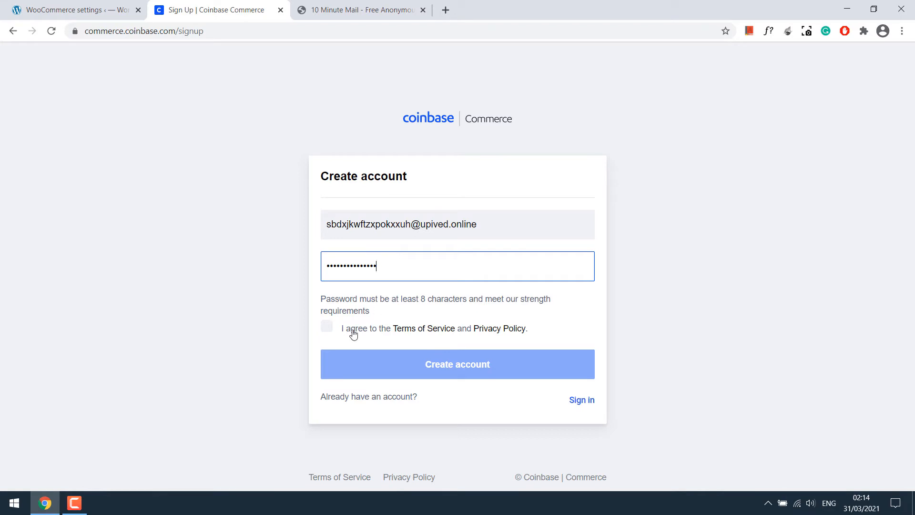
{"action": "left_click", "coordinate": [326, 327]}
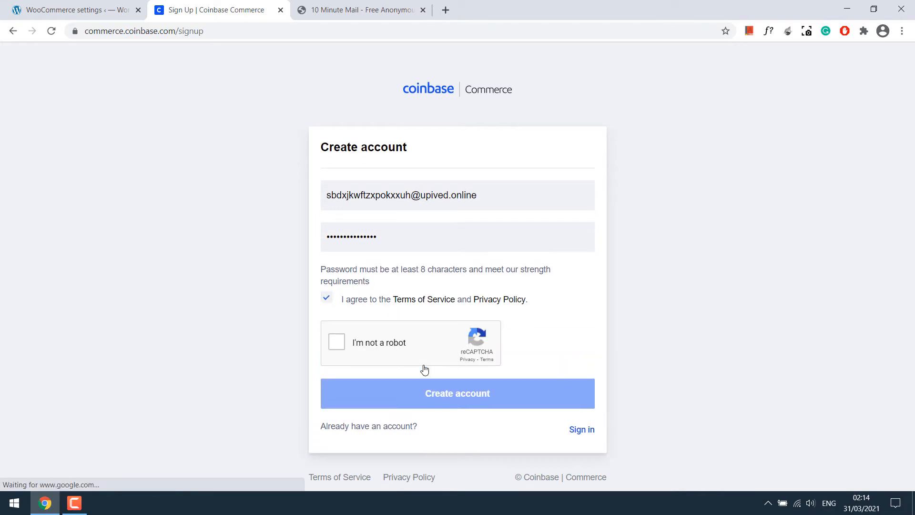
{"action": "left_click", "coordinate": [336, 342]}
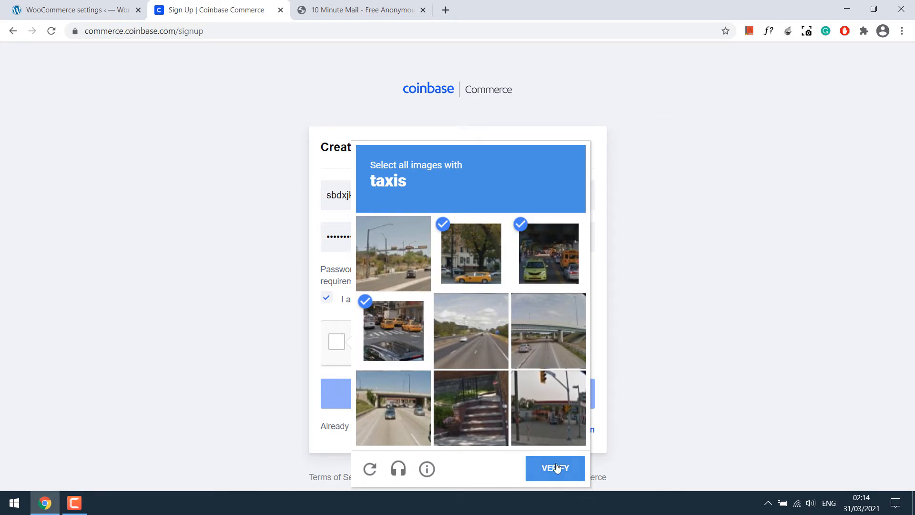
{"action": "left_click", "coordinate": [555, 468]}
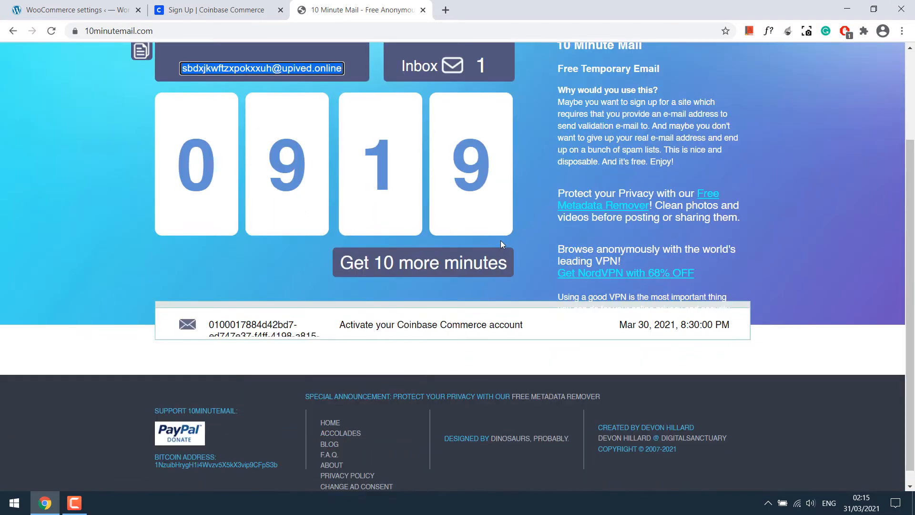
Step: From the 'Activate your Coinbase Commerce account' email, verify the new account's email address
{"action": "left_click", "coordinate": [430, 324]}
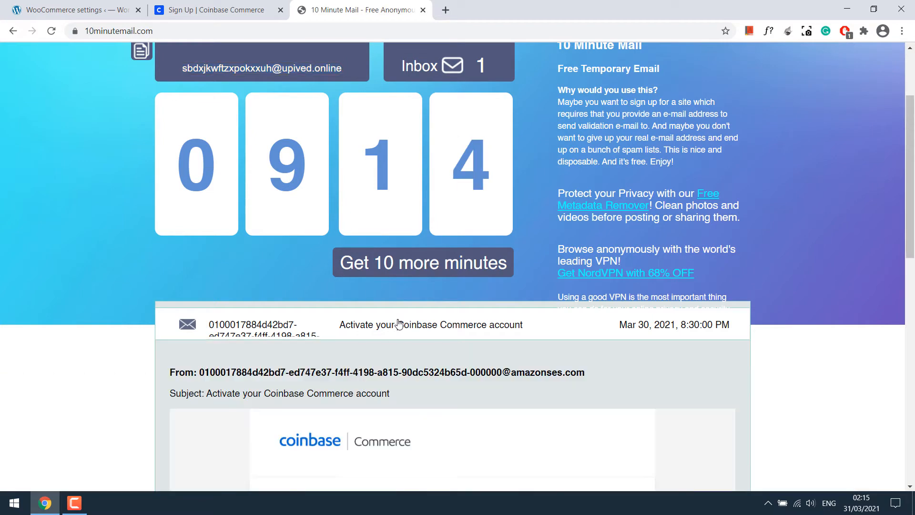
{"action": "scroll", "scroll_direction": "down", "scroll_amount": 3}
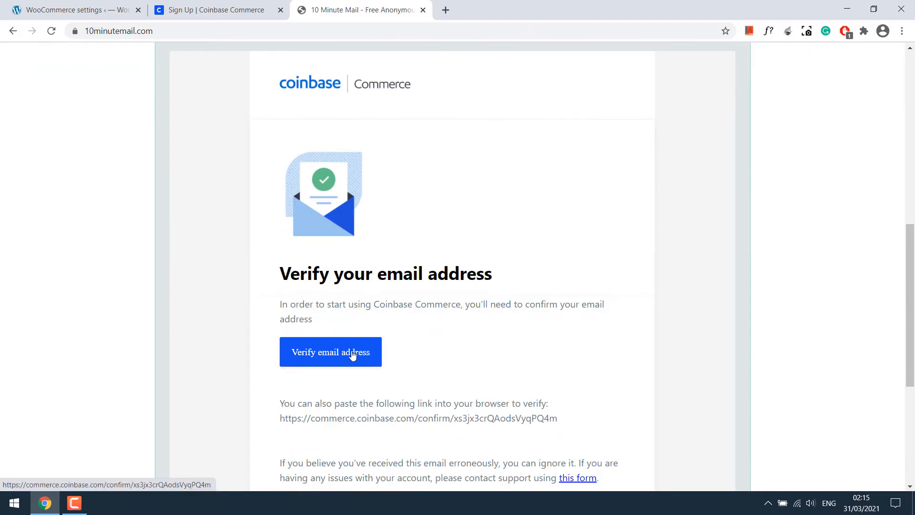
{"action": "left_click", "coordinate": [331, 351]}
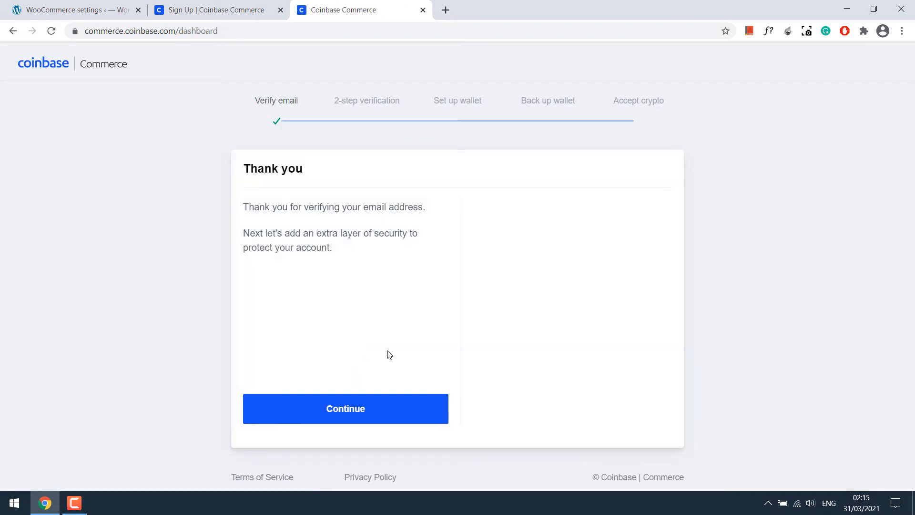
Step: Enable 2-step verification with the Google Authenticator 6-digit code and continue to wallet setup
{"action": "left_click", "coordinate": [345, 408]}
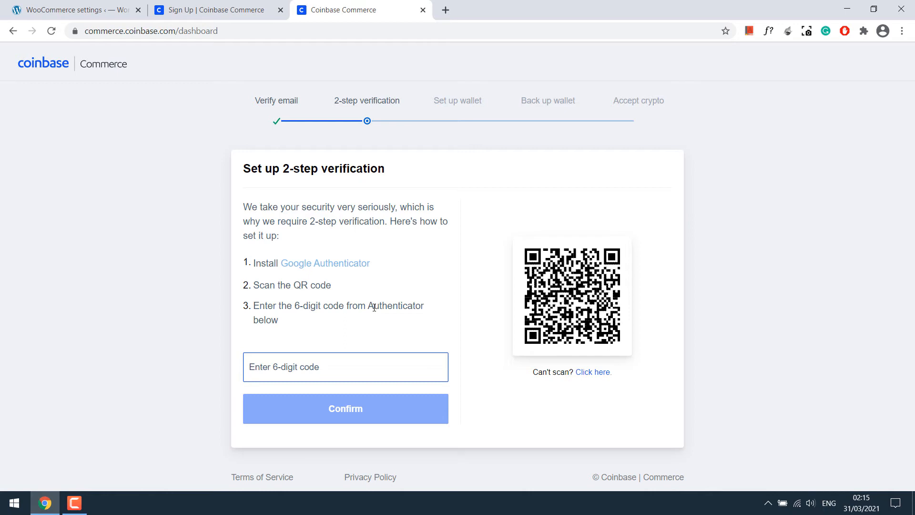
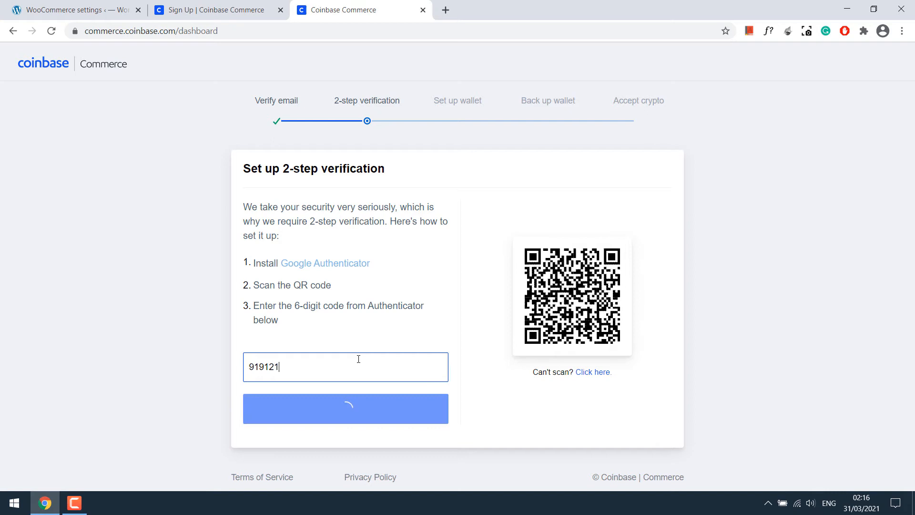
{"action": "left_click", "coordinate": [345, 408]}
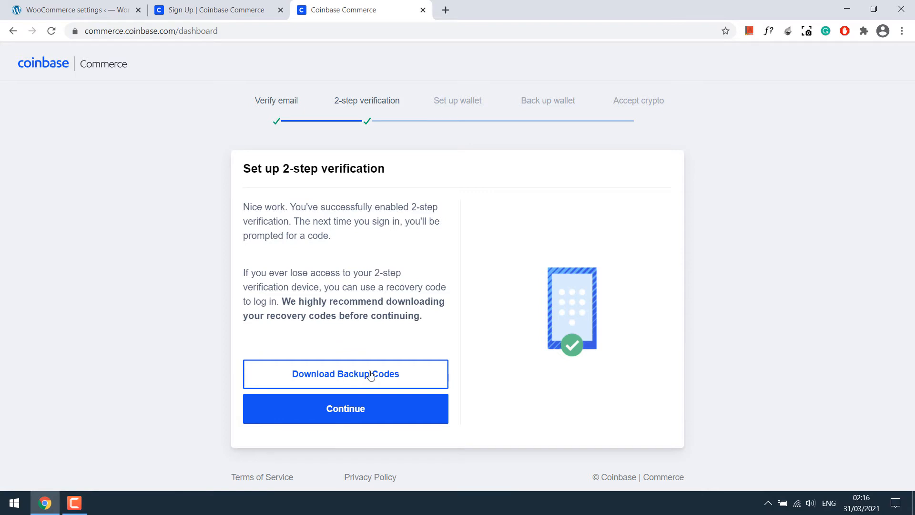
{"action": "left_click", "coordinate": [345, 408]}
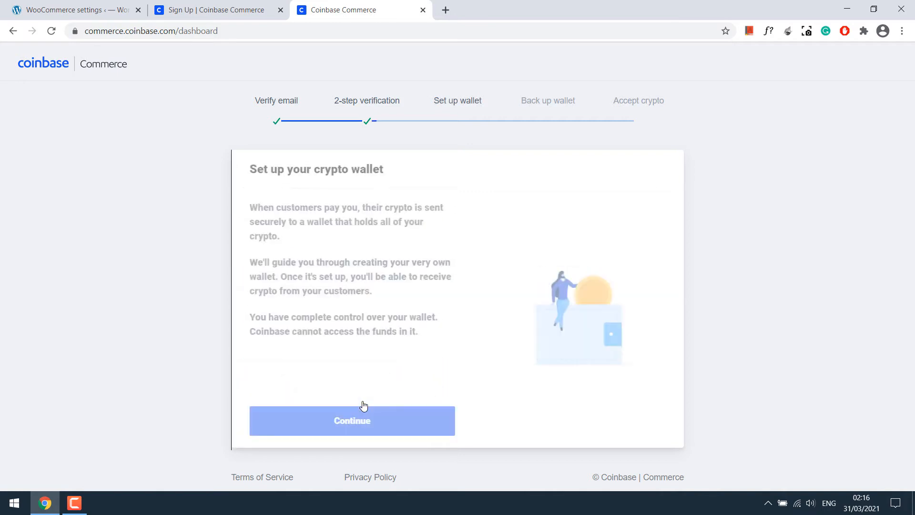
Step: Reveal the wallet seed phrase, copy its words, and confirm 'Okay, I've saved it securely'
{"action": "left_click", "coordinate": [351, 421]}
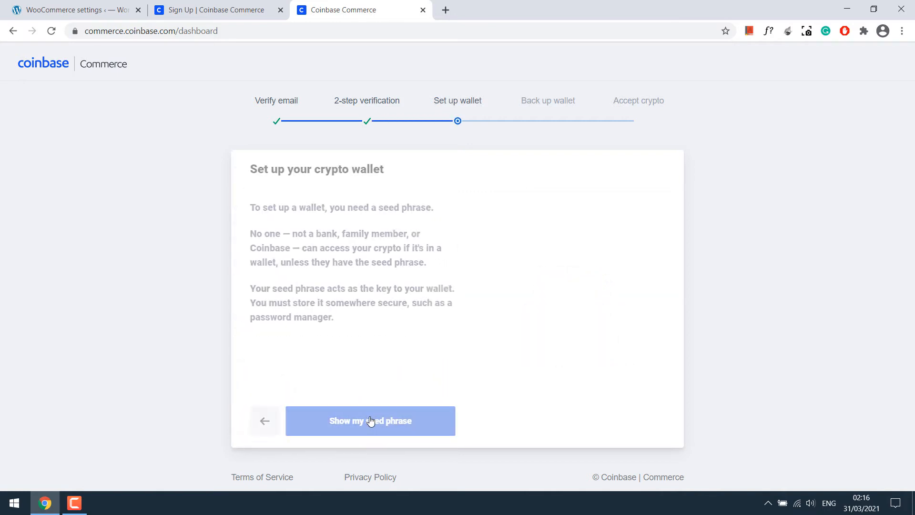
{"action": "left_click", "coordinate": [369, 420]}
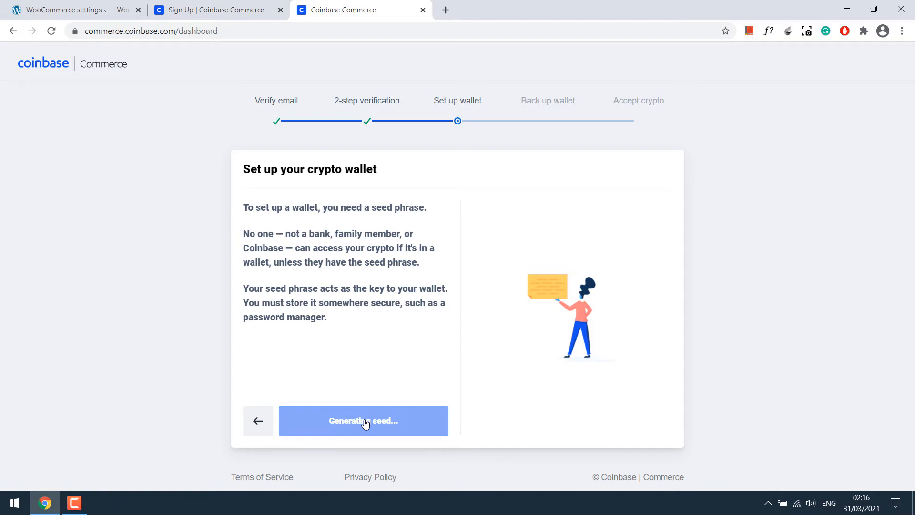
{"action": "left_click", "coordinate": [362, 420]}
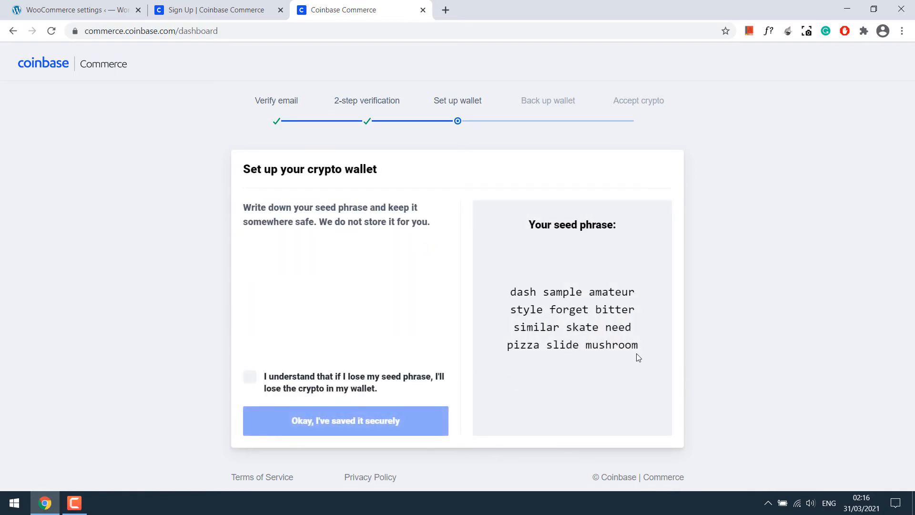
{"action": "left_click_drag", "start_coordinate": [509, 292], "coordinate": [638, 345]}
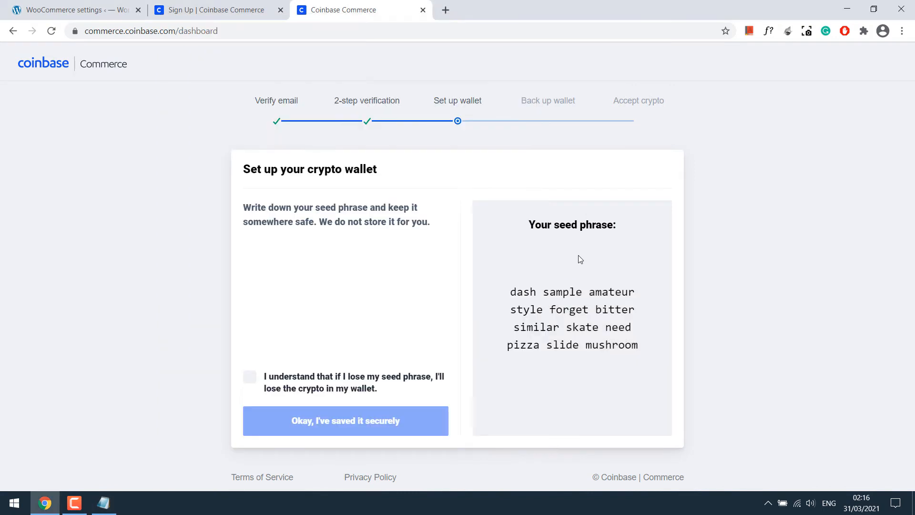
{"action": "left_click", "coordinate": [248, 376]}
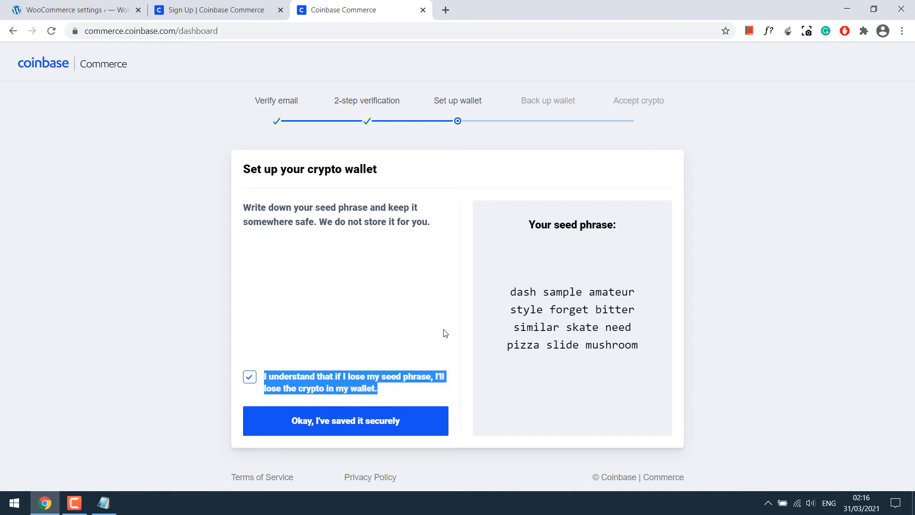
{"action": "left_click", "coordinate": [345, 421]}
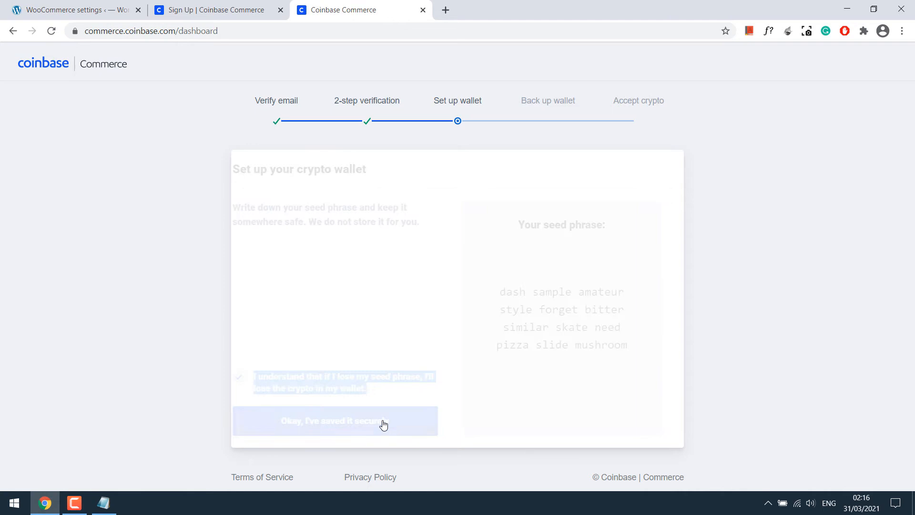
Step: Retype and verify the seed phrase, finish the Google Drive backup step, and go to the merchant dashboard
{"action": "left_click", "coordinate": [335, 420]}
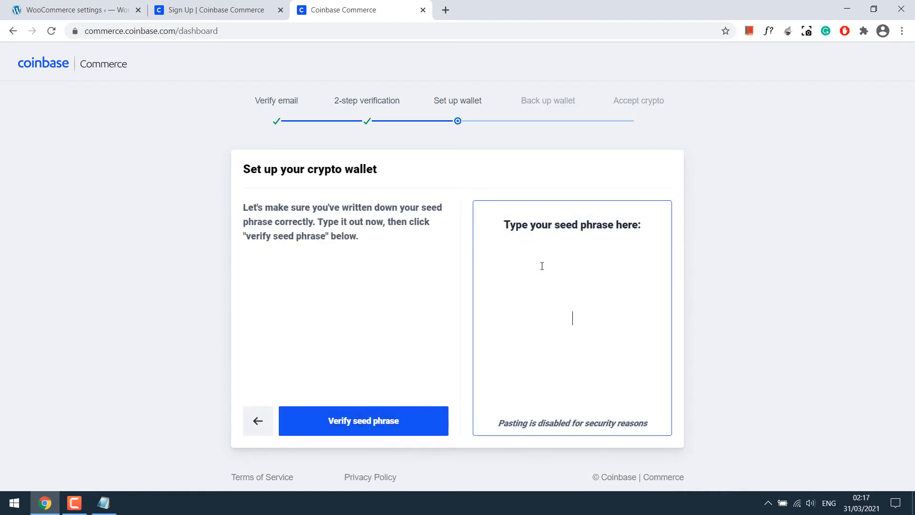
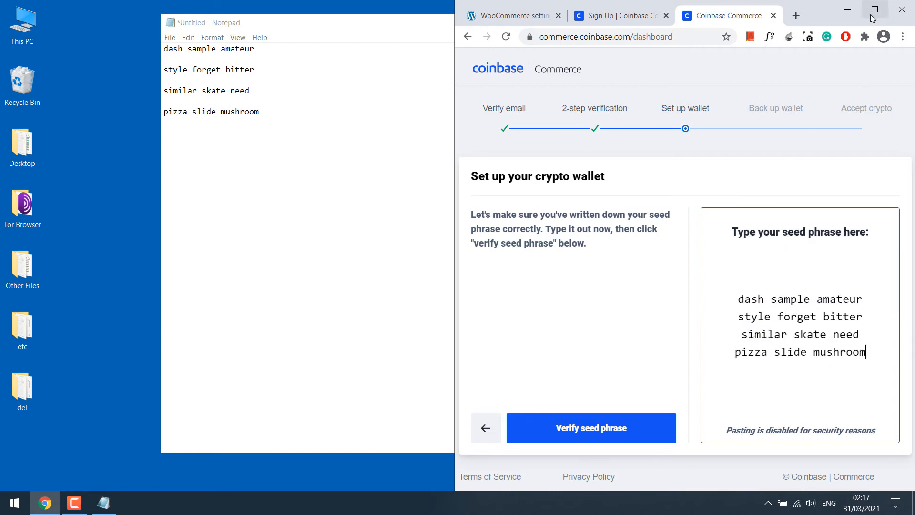
{"action": "left_click", "coordinate": [875, 9]}
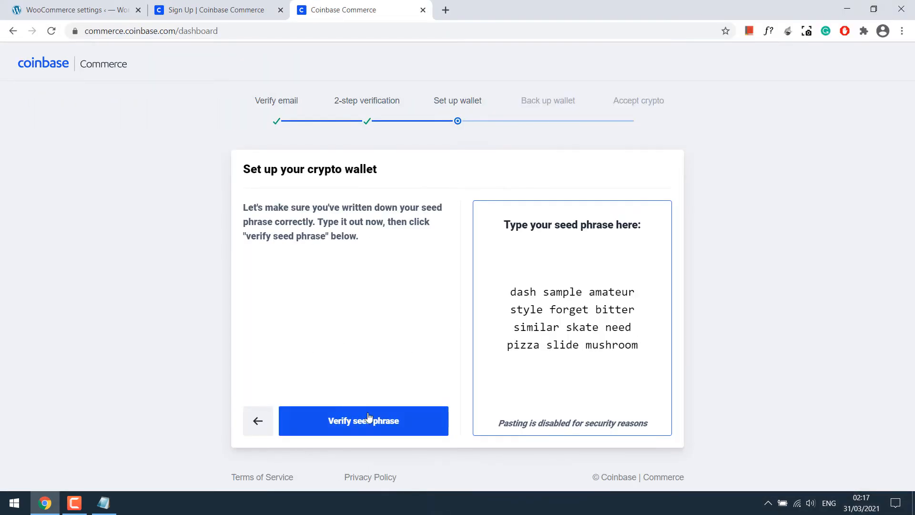
{"action": "left_click", "coordinate": [363, 420]}
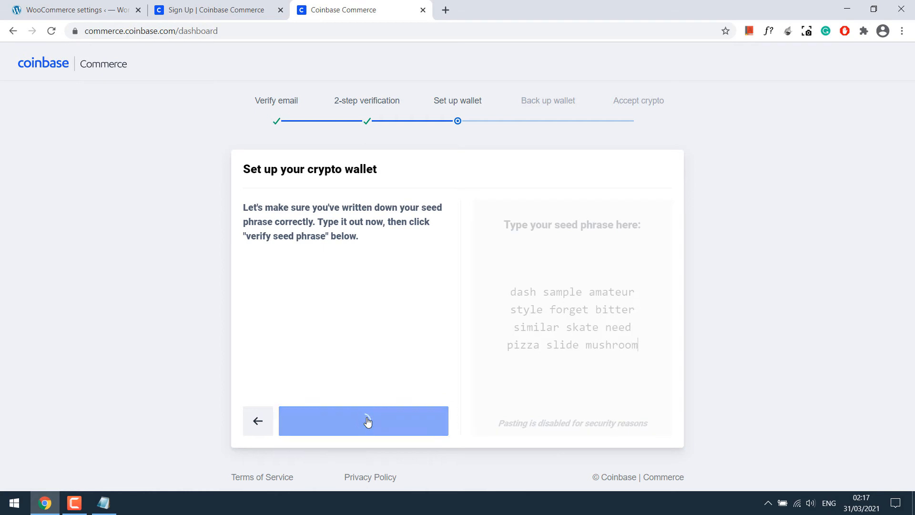
{"action": "left_click", "coordinate": [362, 420]}
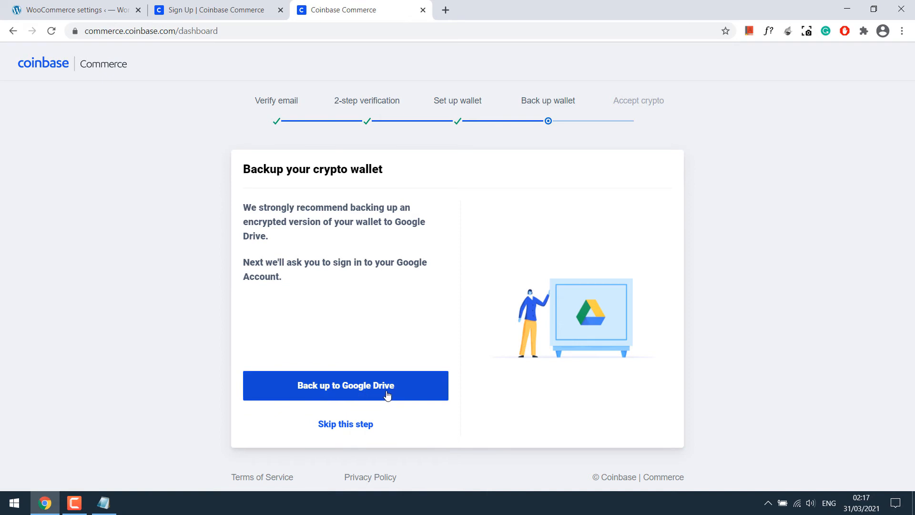
{"action": "left_click", "coordinate": [345, 423]}
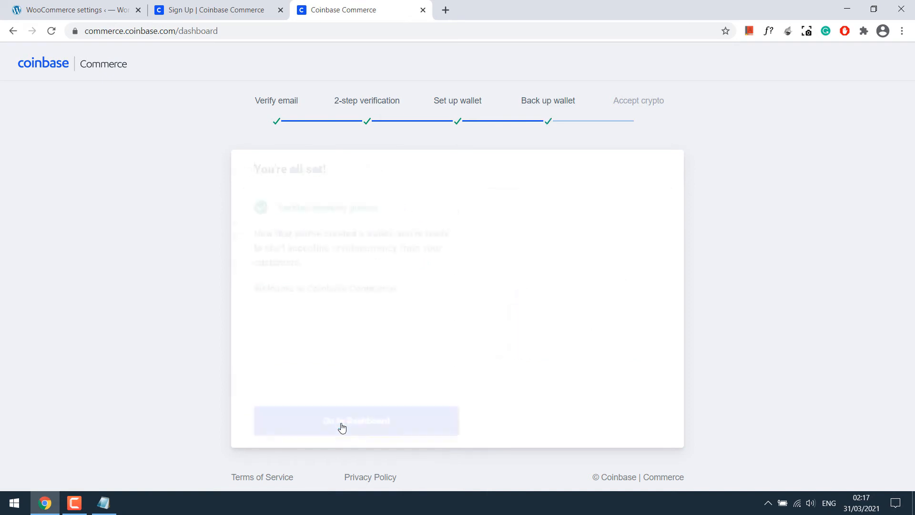
{"action": "left_click", "coordinate": [355, 420]}
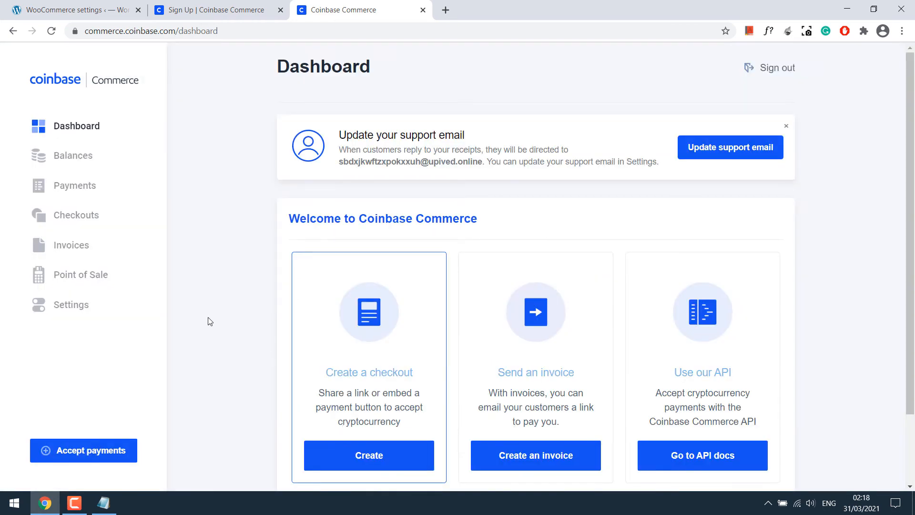
Step: In account Settings, switch on all six Active cryptocurrencies: Bitcoin, Bitcoin Cash, Dai, Ethereum, Litecoin, USD Coin
{"action": "left_click", "coordinate": [73, 304]}
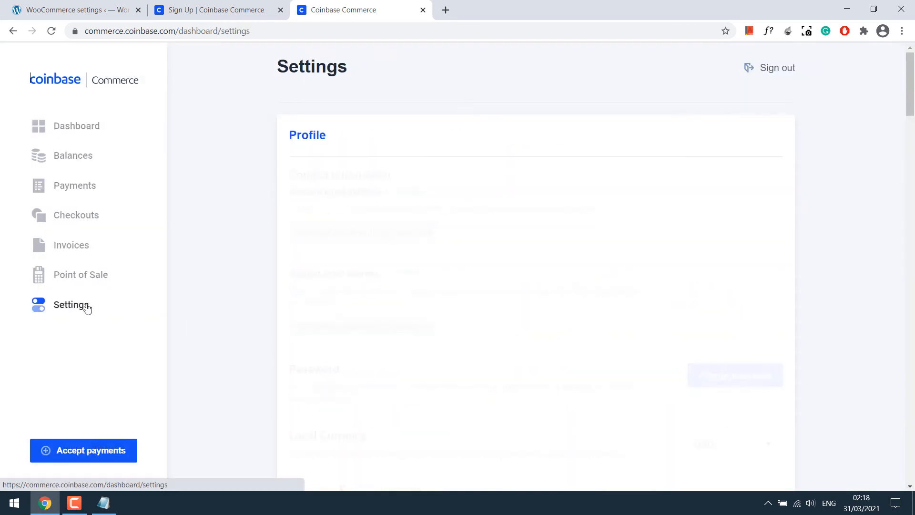
{"action": "scroll", "scroll_direction": "down", "scroll_amount": 3}
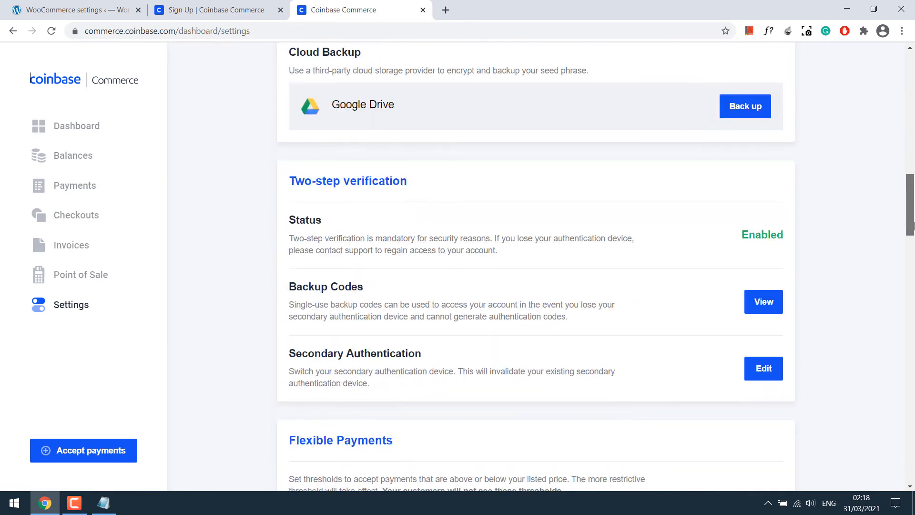
{"action": "scroll", "scroll_direction": "down", "scroll_amount": 3}
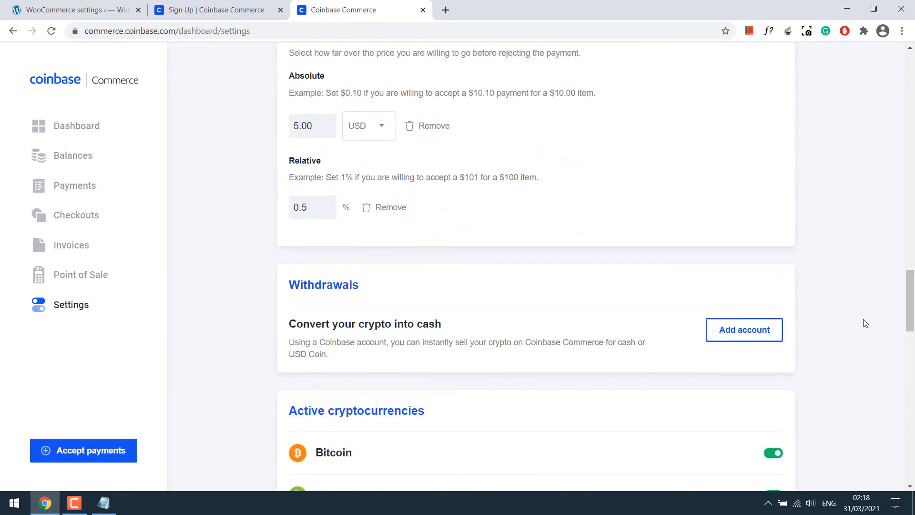
{"action": "scroll", "scroll_direction": "down", "scroll_amount": 3}
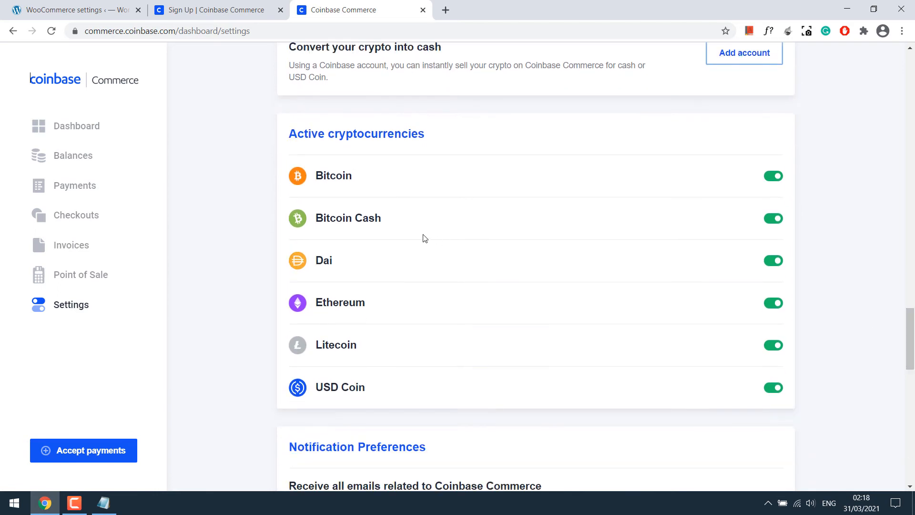
{"action": "mouse_move", "coordinate": [665, 274]}
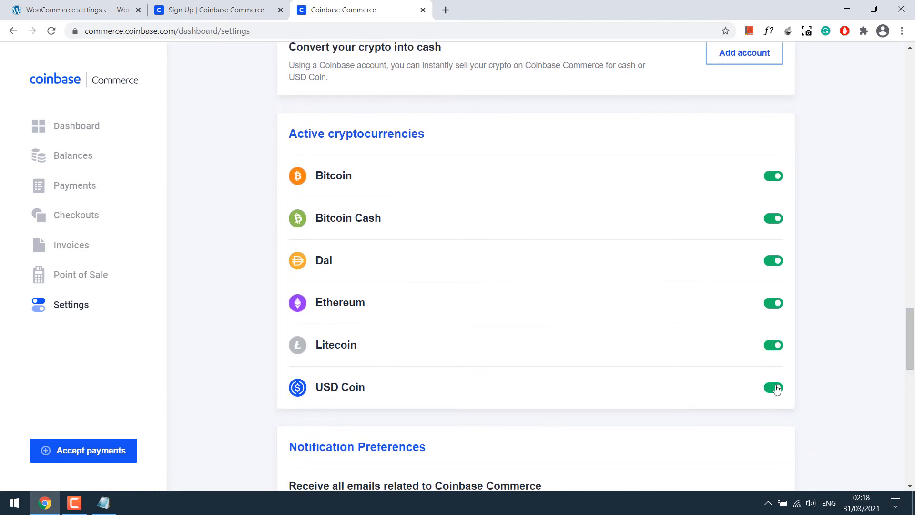
{"action": "left_click", "coordinate": [773, 345]}
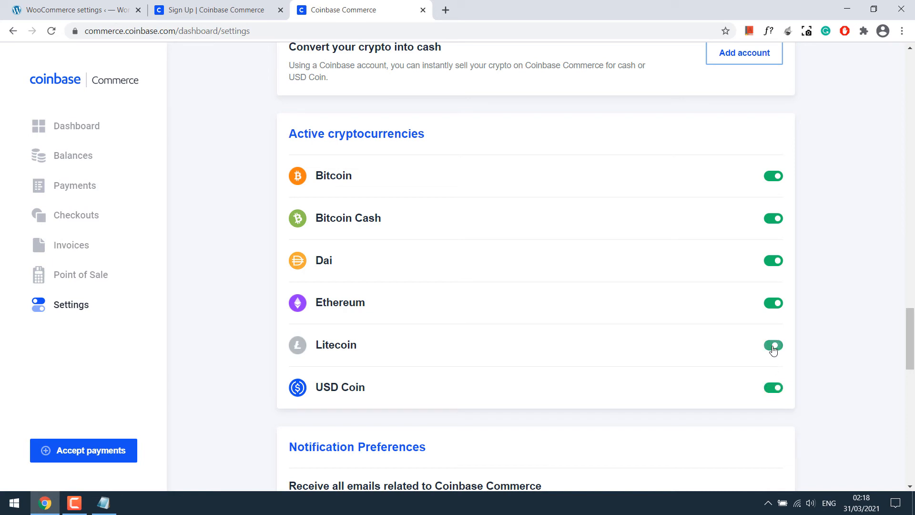
{"action": "left_click", "coordinate": [773, 345]}
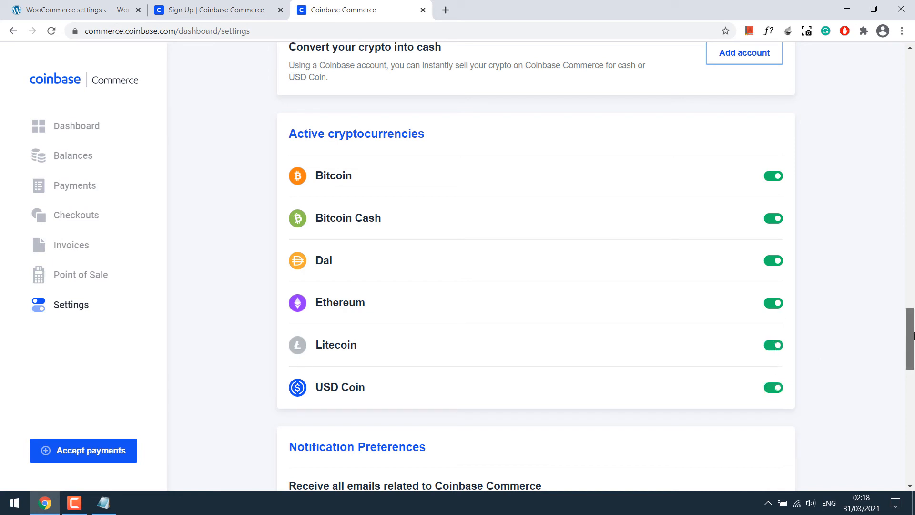
Step: Create a new Coinbase Commerce API key and paste it into the WooCommerce API Key field
{"action": "scroll", "scroll_direction": "down", "scroll_amount": 3}
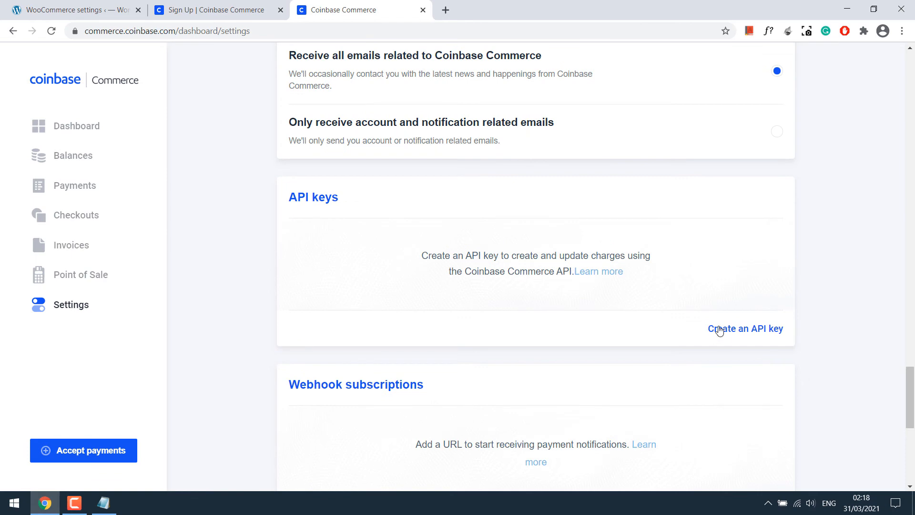
{"action": "left_click", "coordinate": [745, 329]}
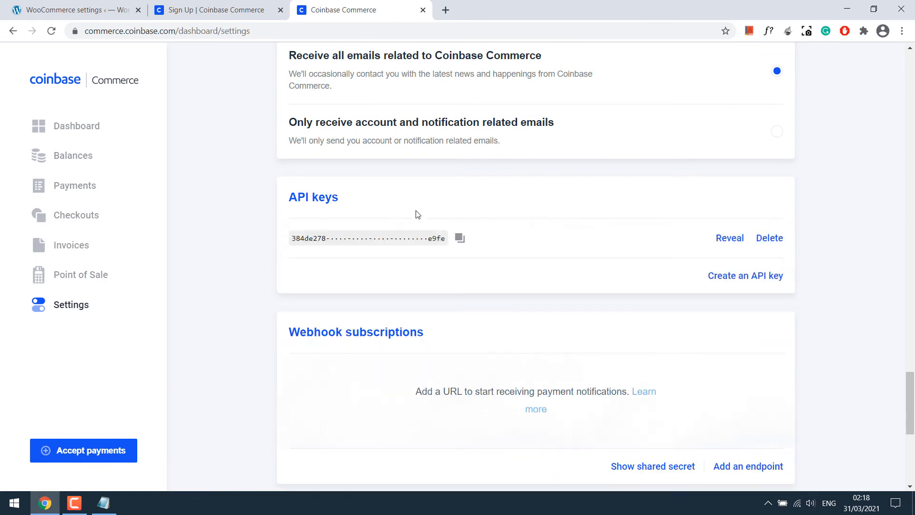
{"action": "left_click", "coordinate": [76, 10]}
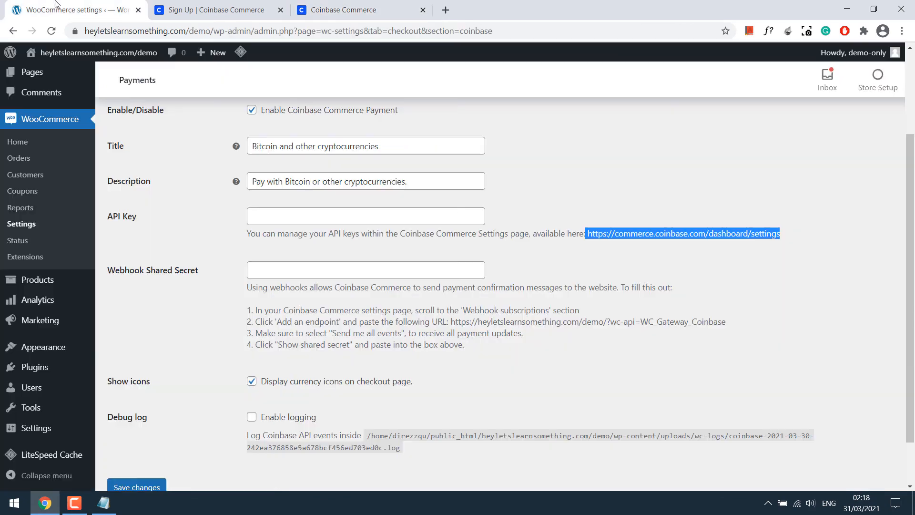
{"action": "right_click", "coordinate": [366, 217]}
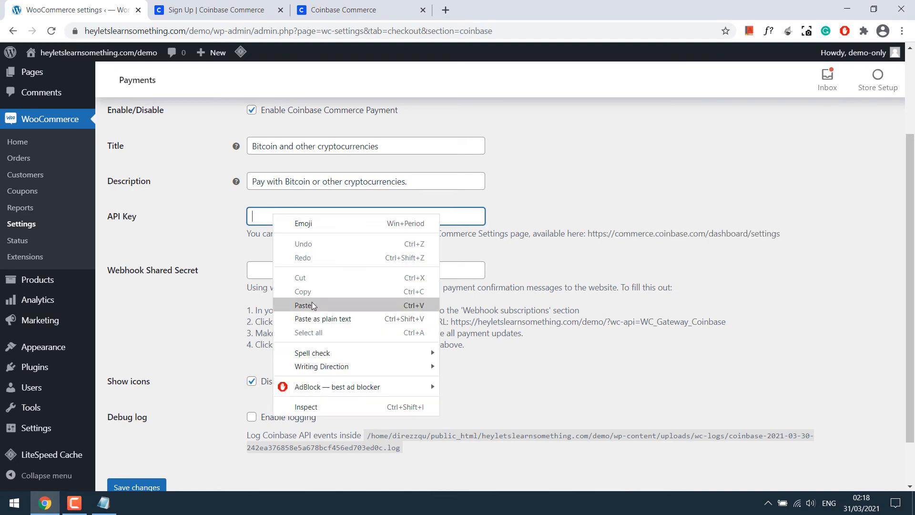
{"action": "left_click", "coordinate": [360, 10]}
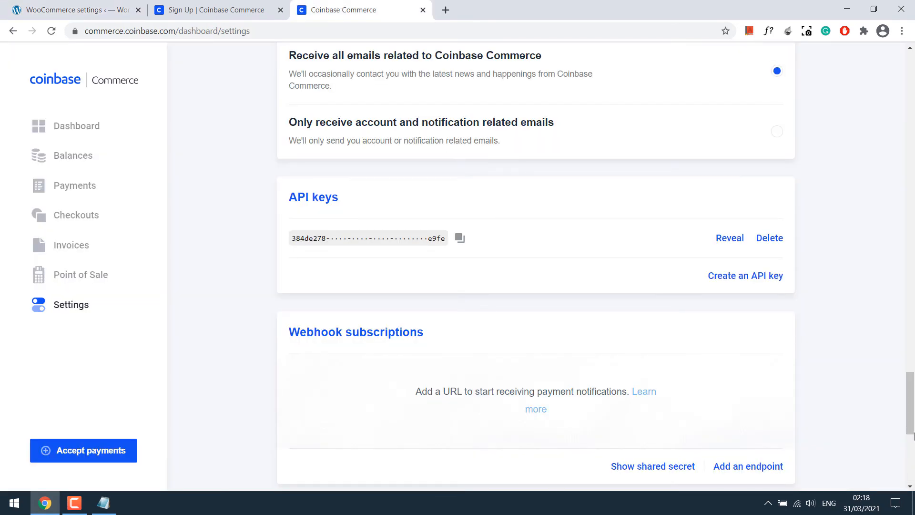
{"action": "scroll", "scroll_direction": "down", "scroll_amount": 3}
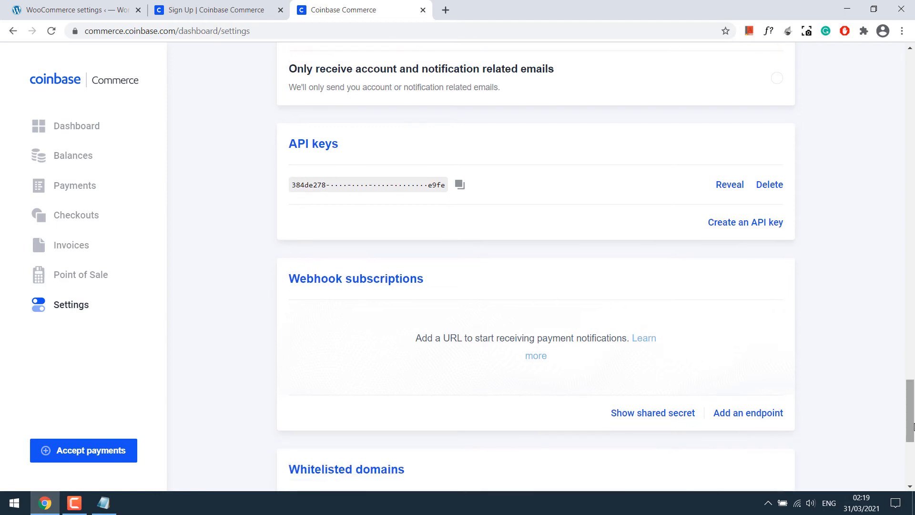
{"action": "mouse_move", "coordinate": [740, 421]}
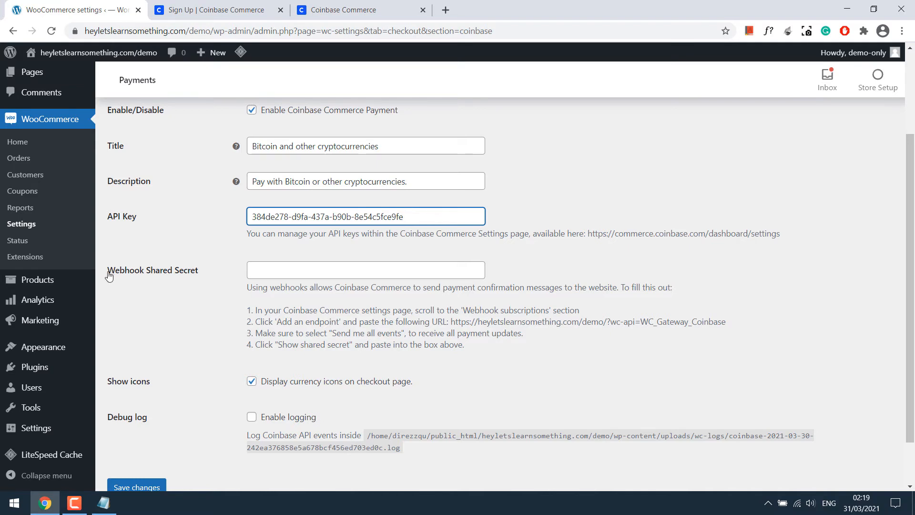
Step: Copy the store's WC_Gateway_Coinbase webhook URL from the WooCommerce settings
{"action": "double_click", "coordinate": [151, 269]}
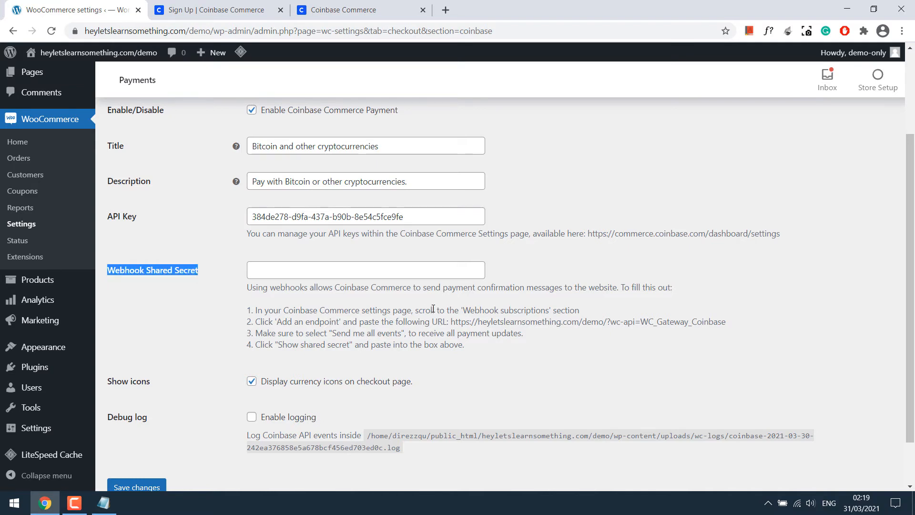
{"action": "left_click_drag", "start_coordinate": [451, 321], "coordinate": [493, 321]}
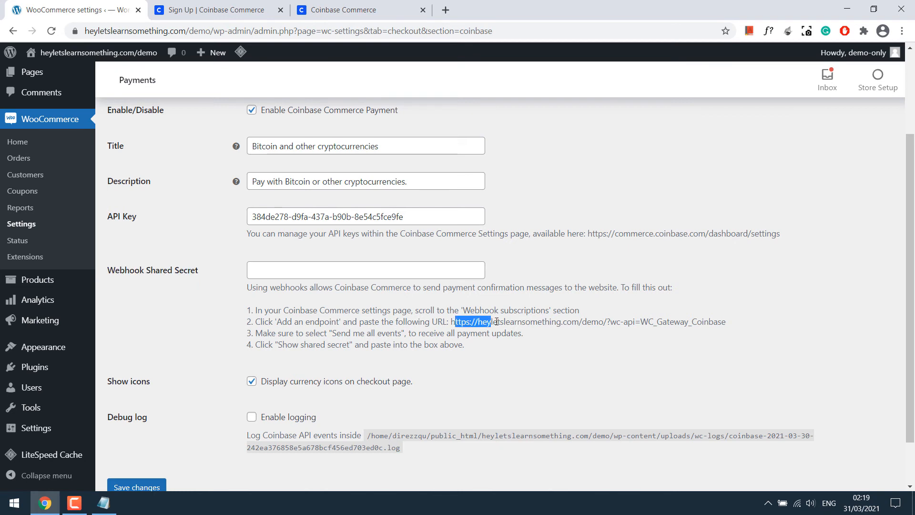
{"action": "left_click_drag", "start_coordinate": [494, 321], "coordinate": [578, 323]}
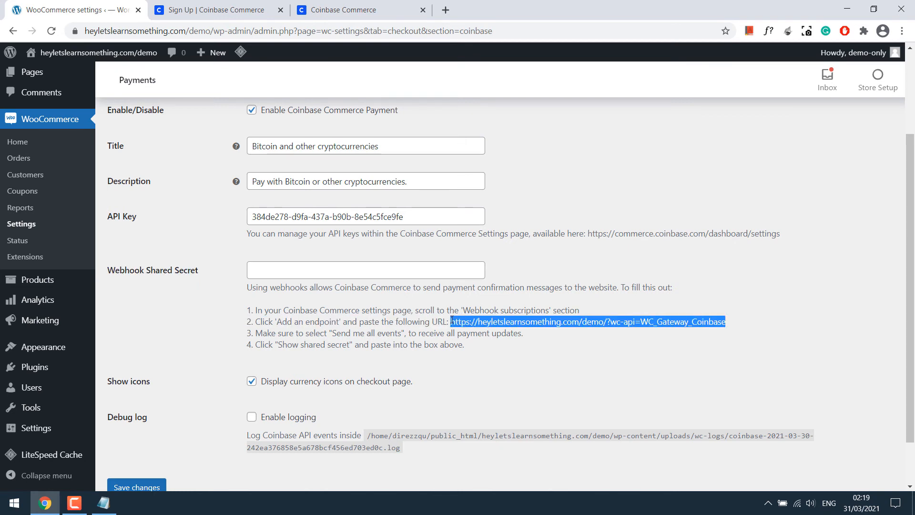
{"action": "left_click", "coordinate": [344, 9]}
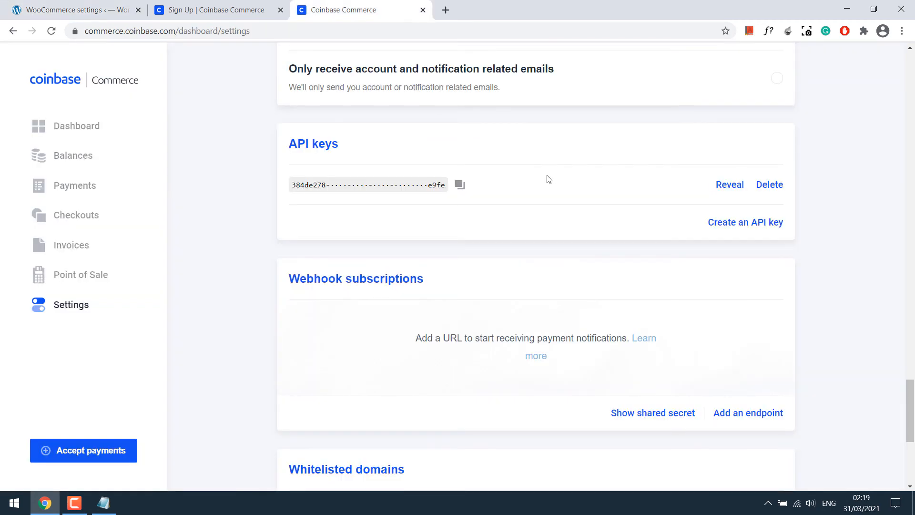
Step: Add a Coinbase webhook endpoint for that URL, save it, and reveal its shared secret
{"action": "left_click", "coordinate": [747, 412]}
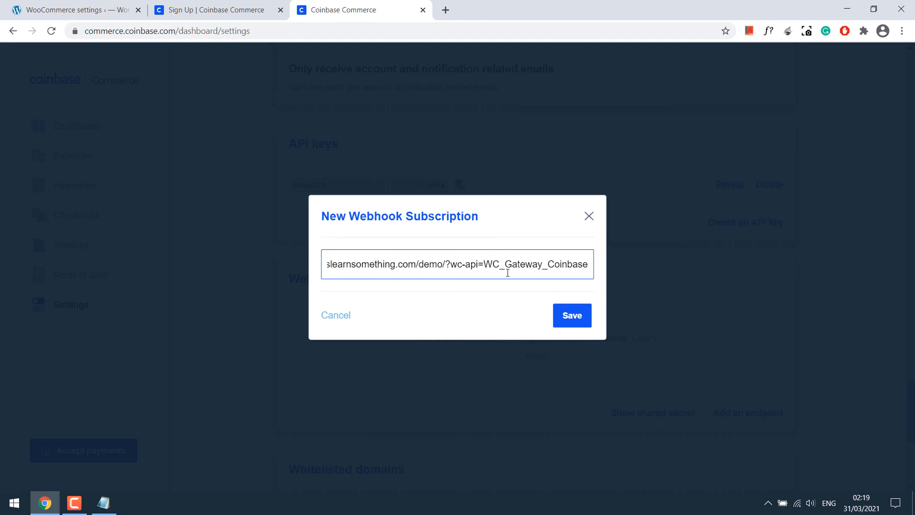
{"action": "left_click", "coordinate": [571, 315]}
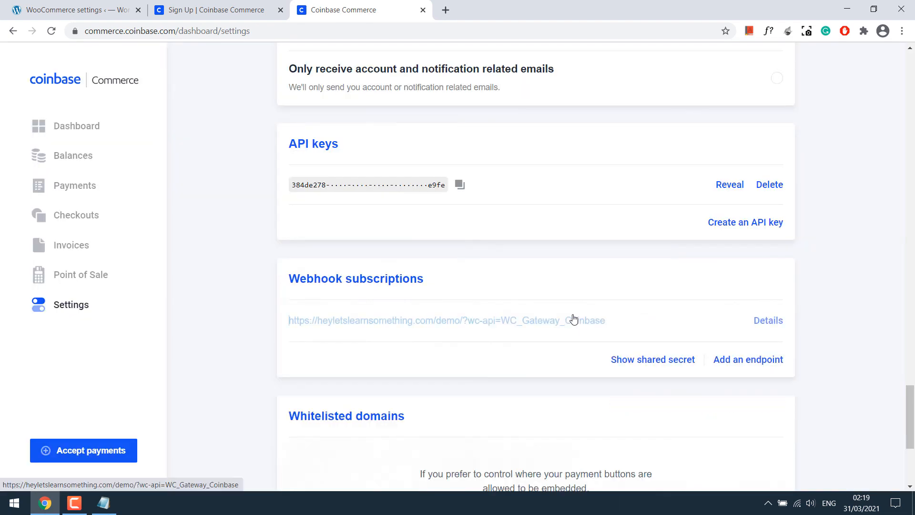
{"action": "left_click", "coordinate": [652, 359]}
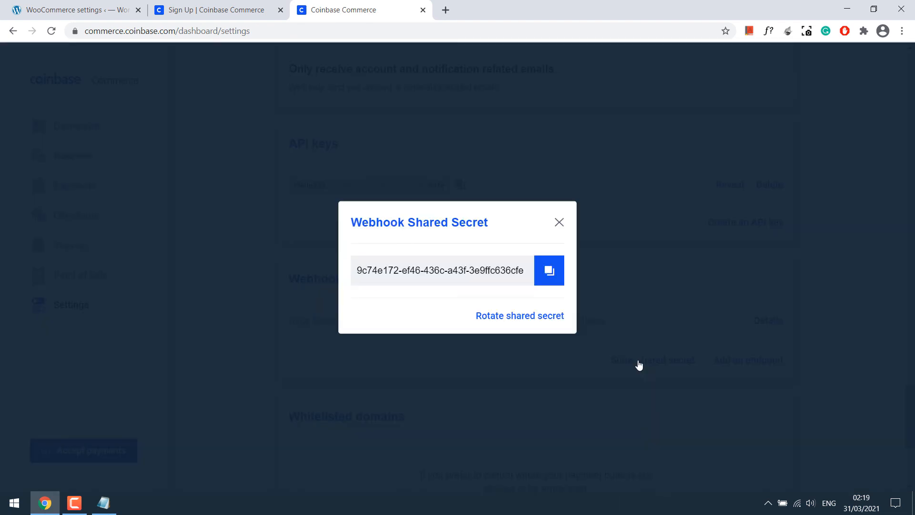
{"action": "left_click", "coordinate": [77, 10]}
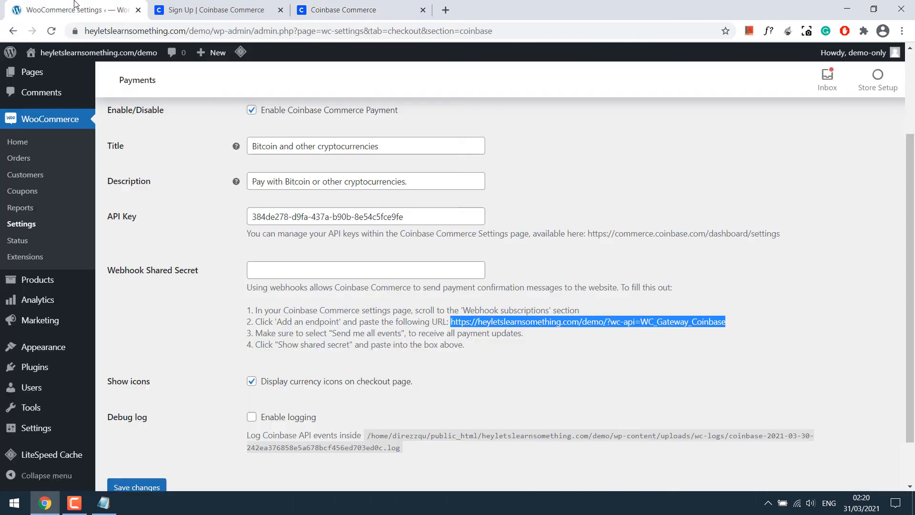
Step: Paste the webhook shared secret into the Coinbase gateway settings and save changes
{"action": "right_click", "coordinate": [364, 270]}
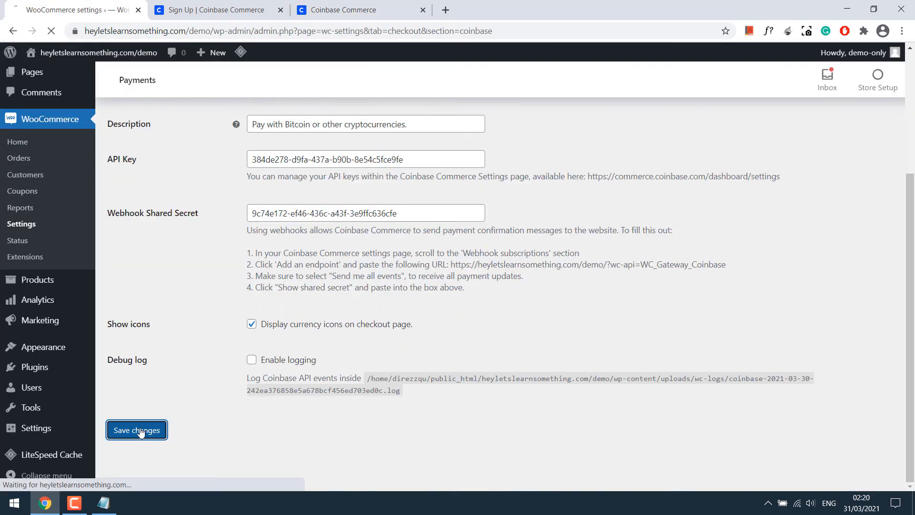
{"action": "left_click", "coordinate": [136, 429]}
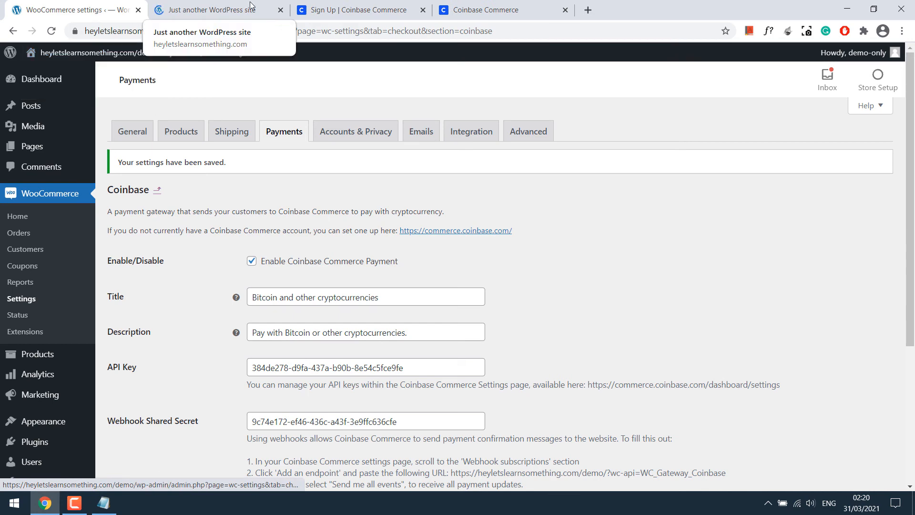
Step: Go from the store front to the cart with two Test Products and proceed to checkout
{"action": "left_click", "coordinate": [212, 10]}
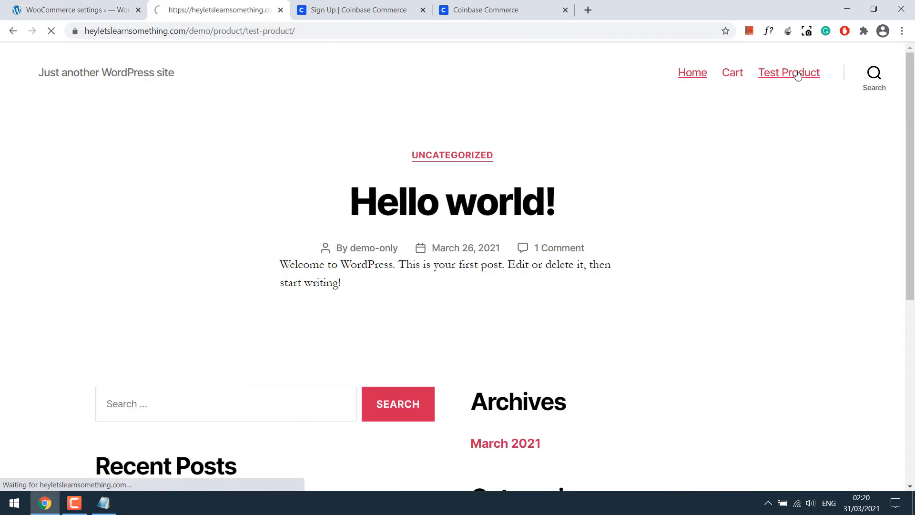
{"action": "left_click", "coordinate": [732, 73]}
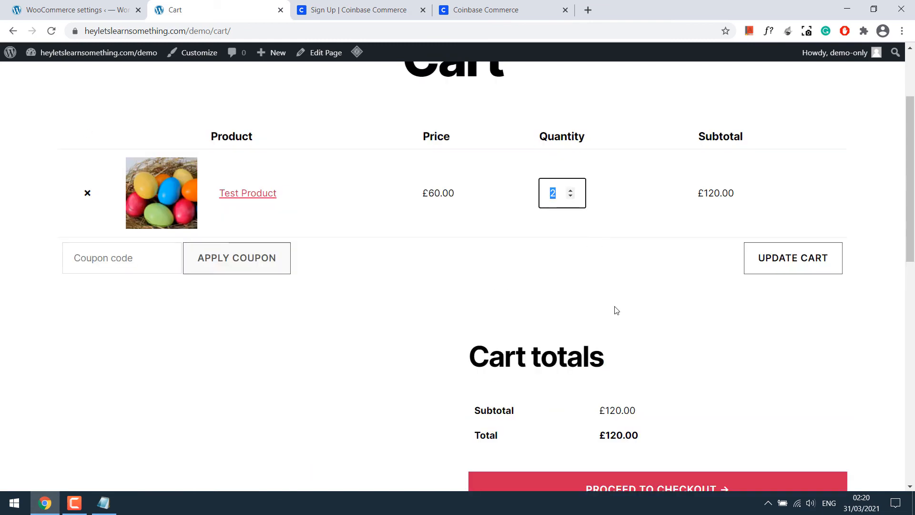
{"action": "left_click", "coordinate": [656, 310]}
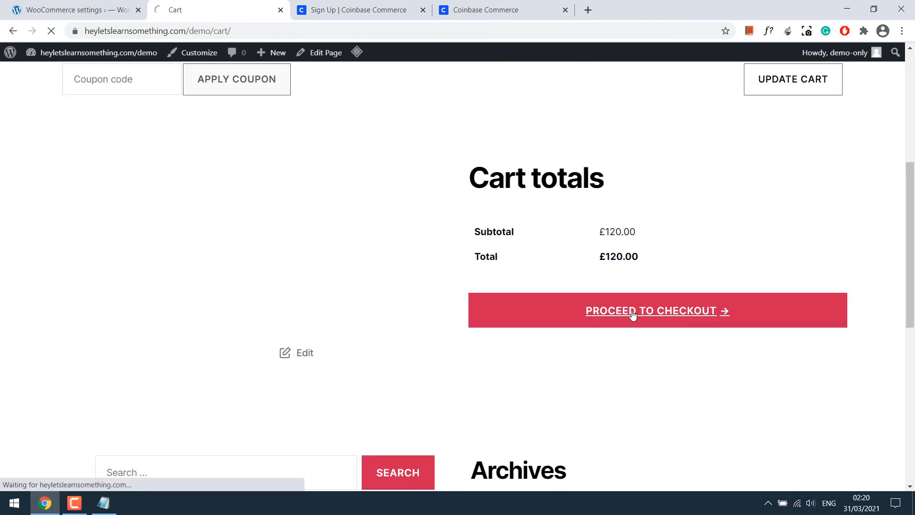
{"action": "left_click", "coordinate": [657, 310]}
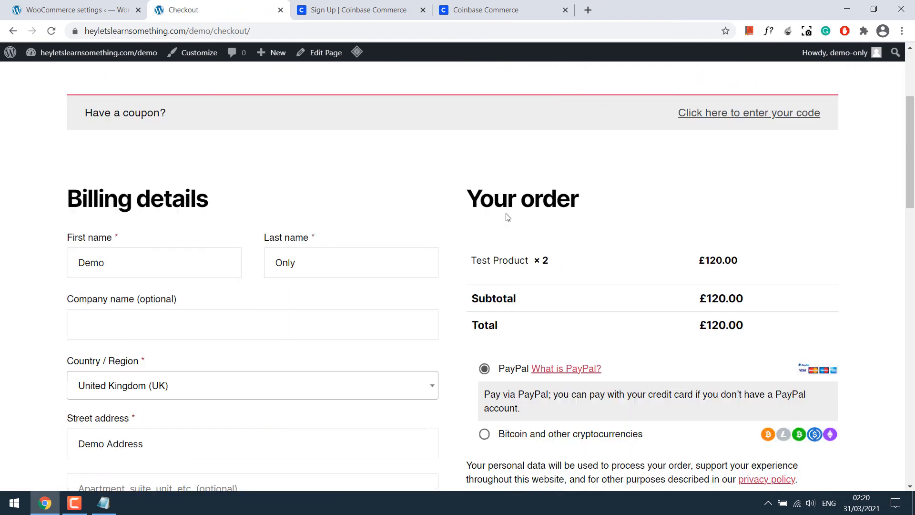
Step: Choose 'Bitcoin and other cryptocurrencies' as payment and place the order toward Coinbase
{"action": "scroll", "scroll_direction": "down", "scroll_amount": 3}
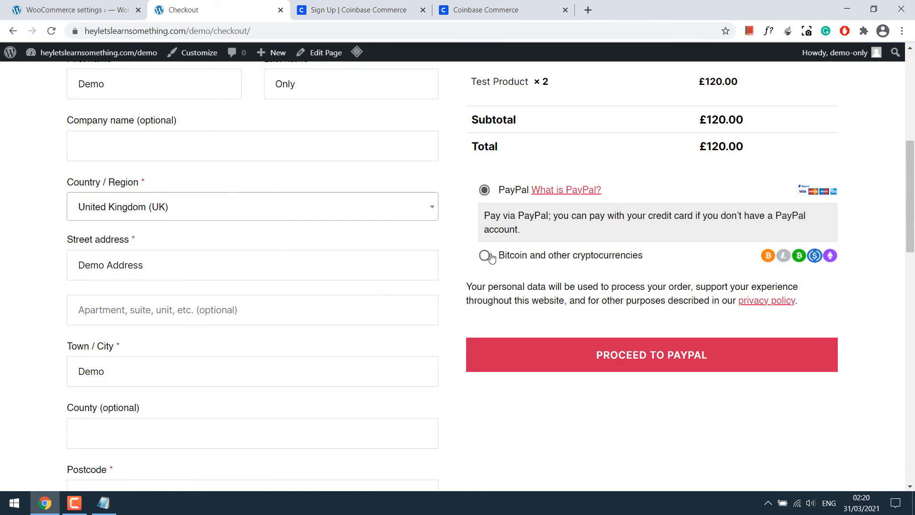
{"action": "left_click", "coordinate": [484, 255]}
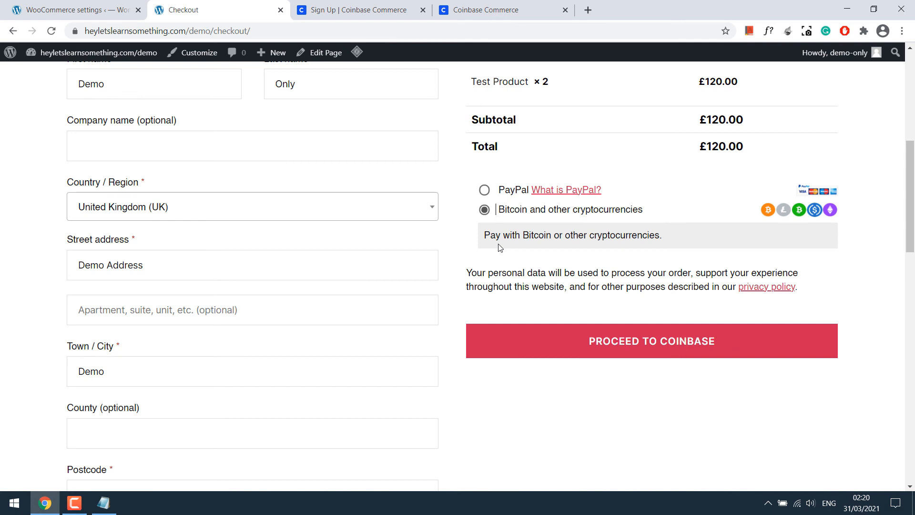
{"action": "left_click", "coordinate": [651, 341]}
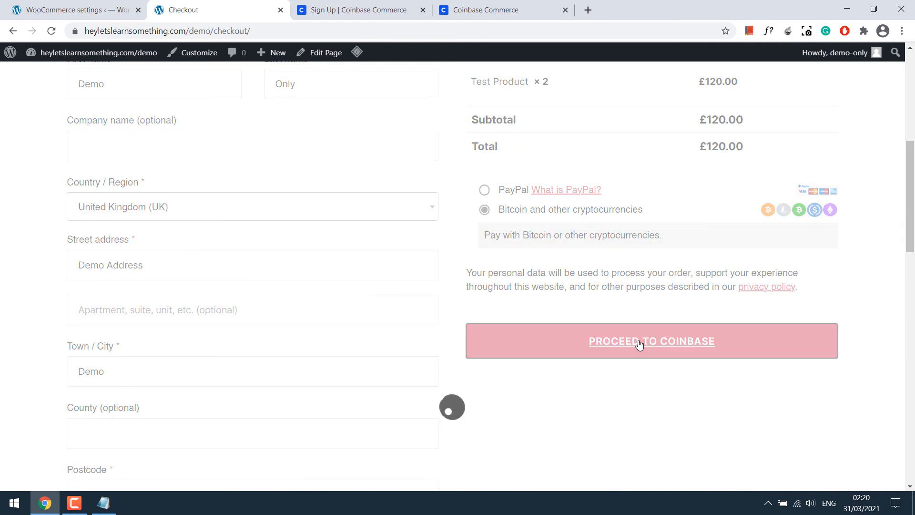
Step: Copy the BTC address of the 0.00281655 BTC charge, then cancel the payment and confirm
{"action": "left_click", "coordinate": [651, 341]}
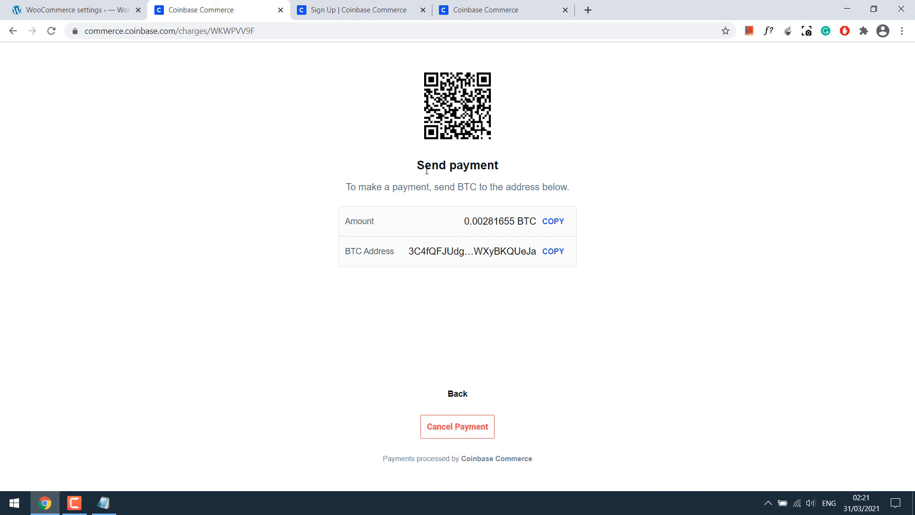
{"action": "mouse_move", "coordinate": [552, 251]}
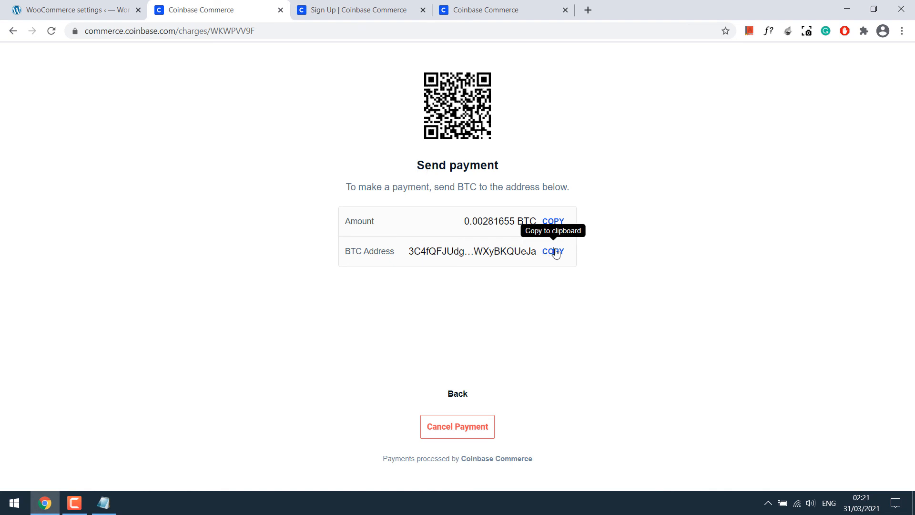
{"action": "left_click", "coordinate": [553, 251]}
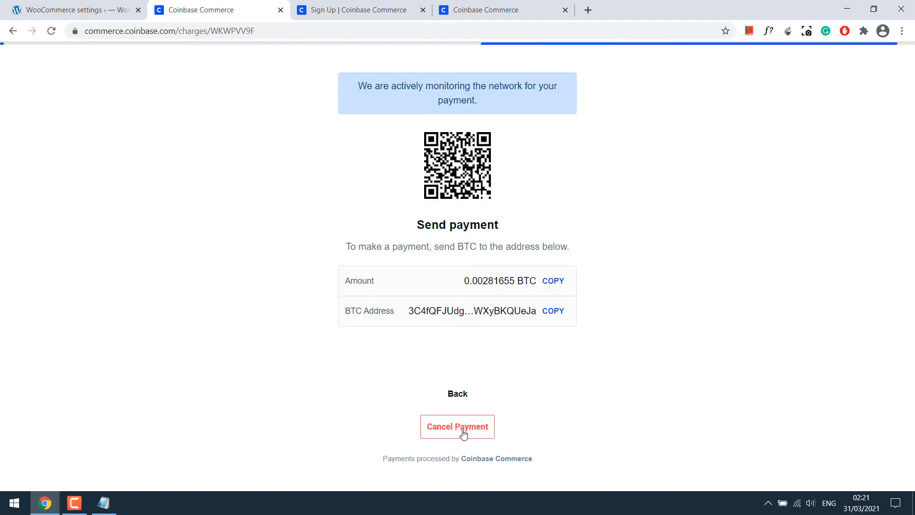
{"action": "left_click", "coordinate": [456, 427]}
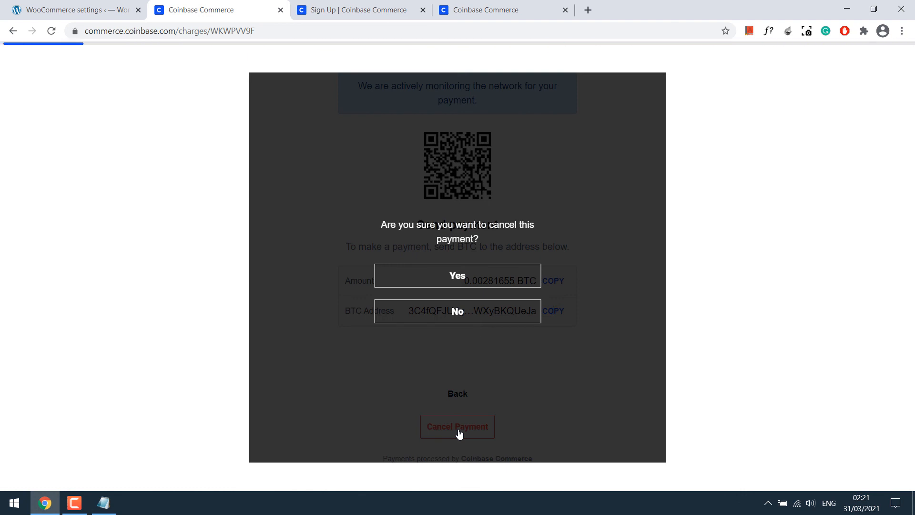
{"action": "left_click", "coordinate": [457, 274]}
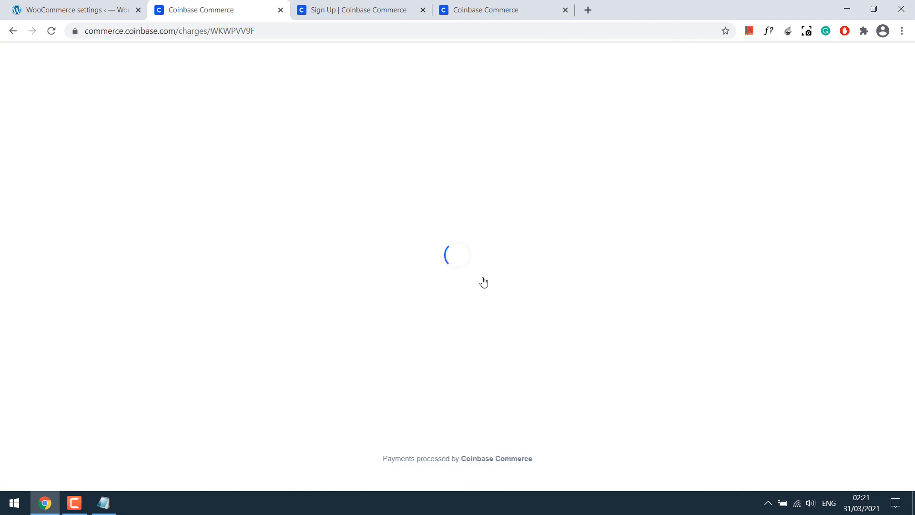